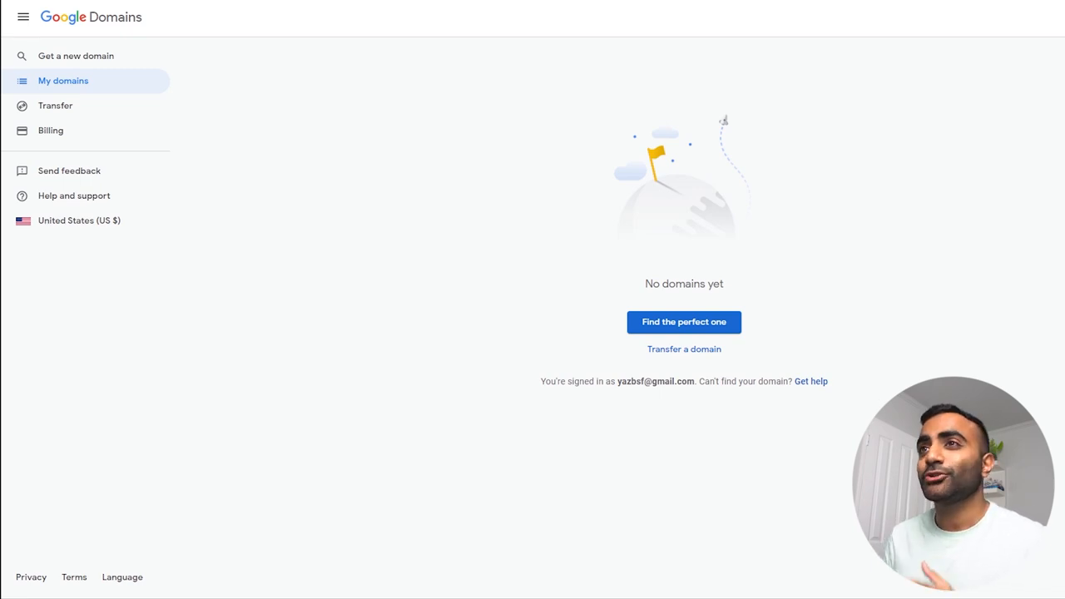
mouse_move(944, 255)
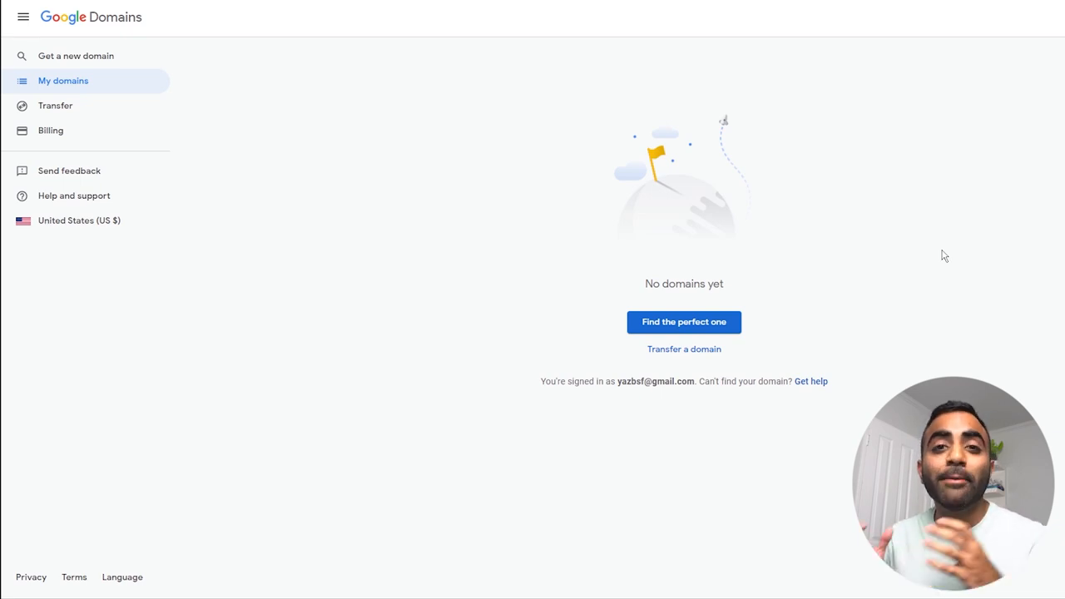
mouse_move(990, 290)
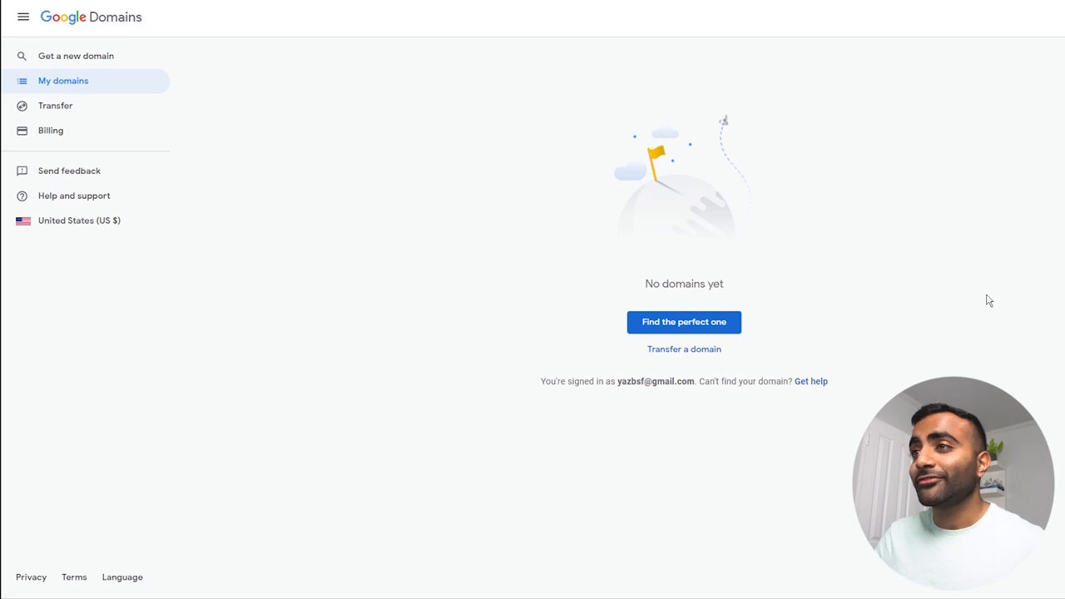
mouse_move(743, 245)
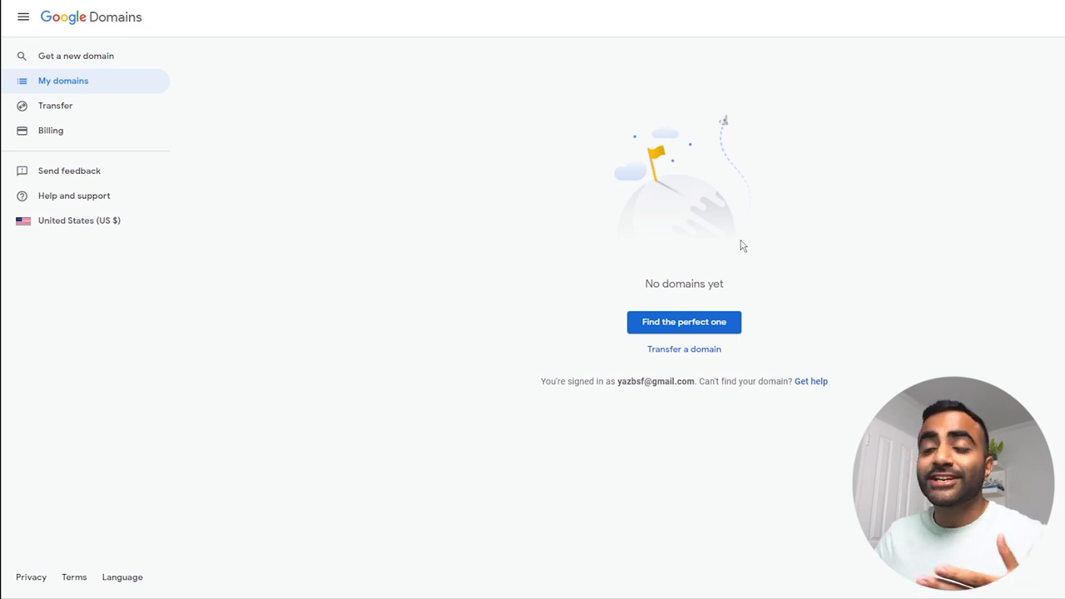
mouse_move(891, 282)
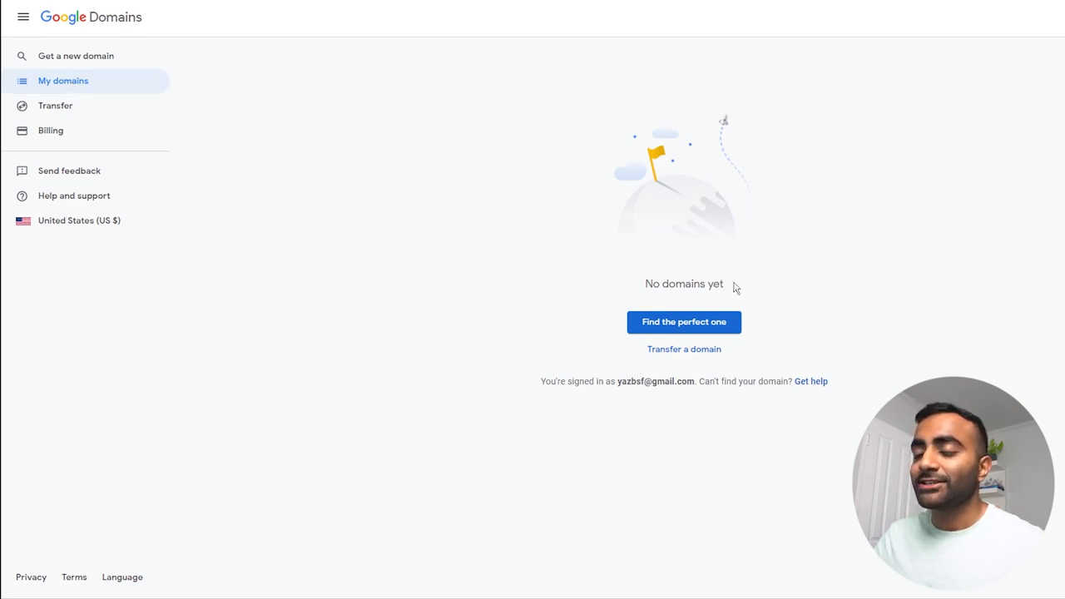
mouse_move(758, 318)
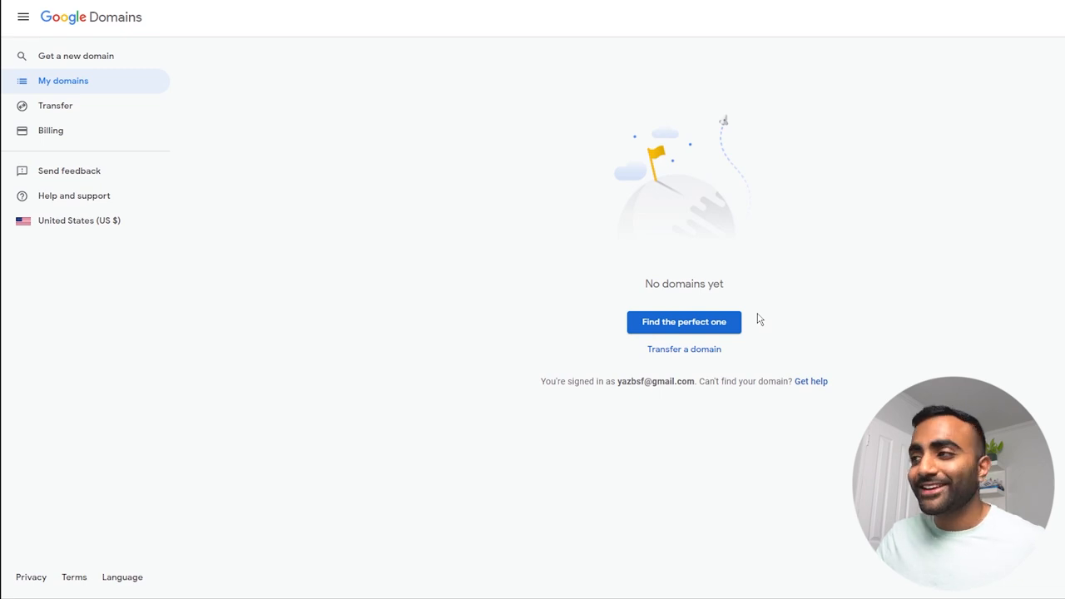
mouse_move(758, 352)
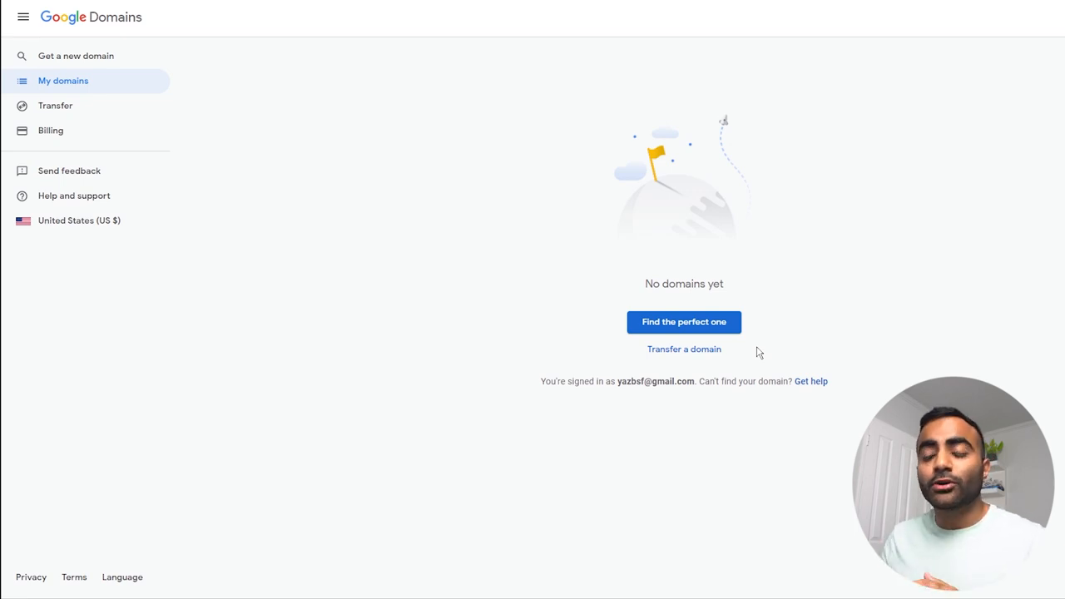
mouse_move(782, 289)
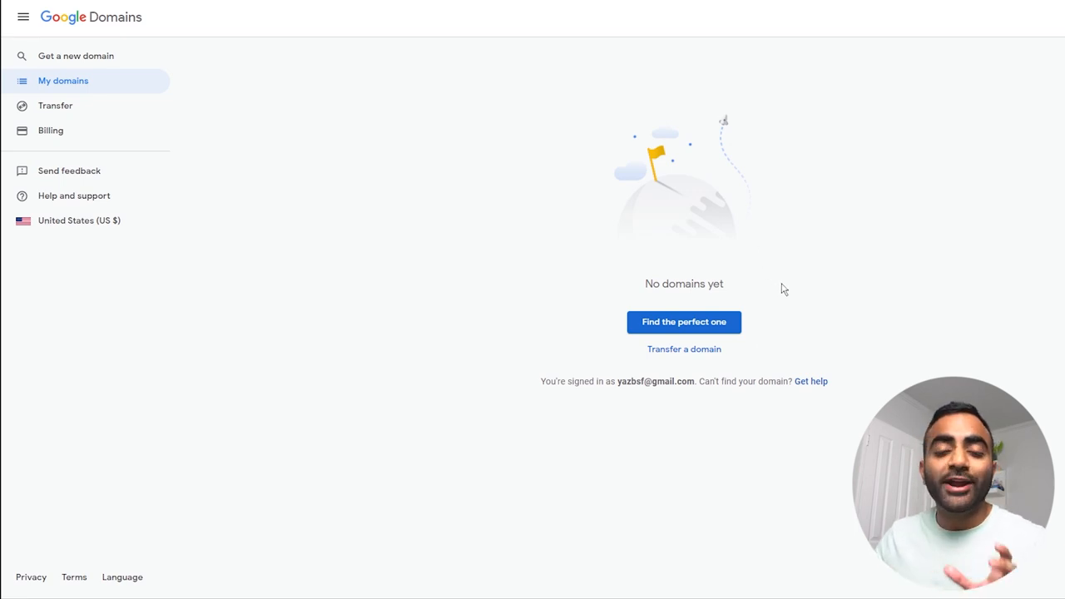
mouse_move(778, 313)
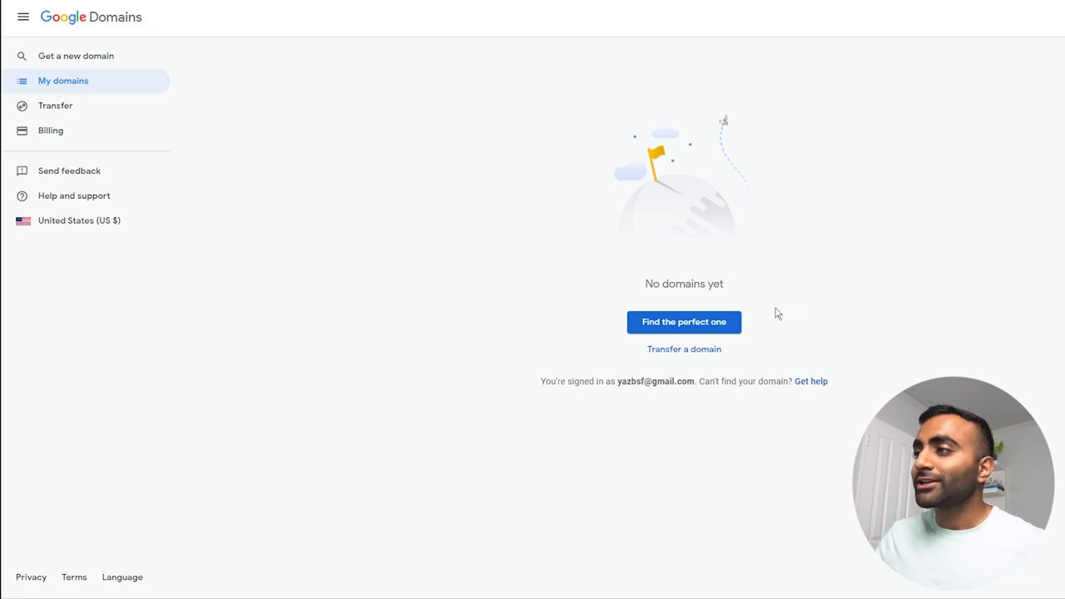
- Search for 'exampledomain2021' to list its $12/year endings and suggested alternative names
left_click(684, 322)
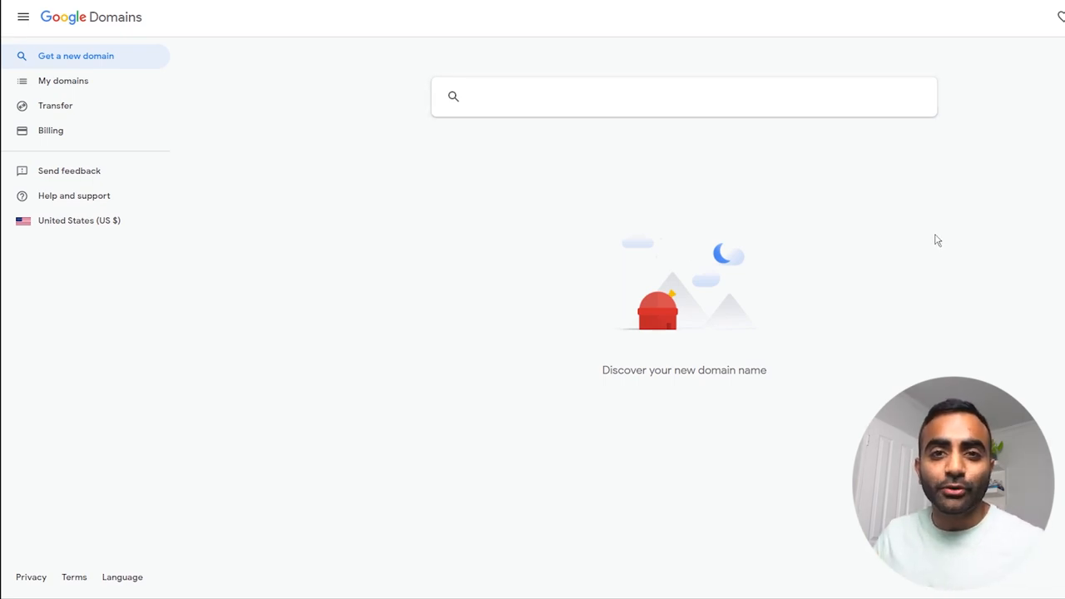
mouse_move(892, 248)
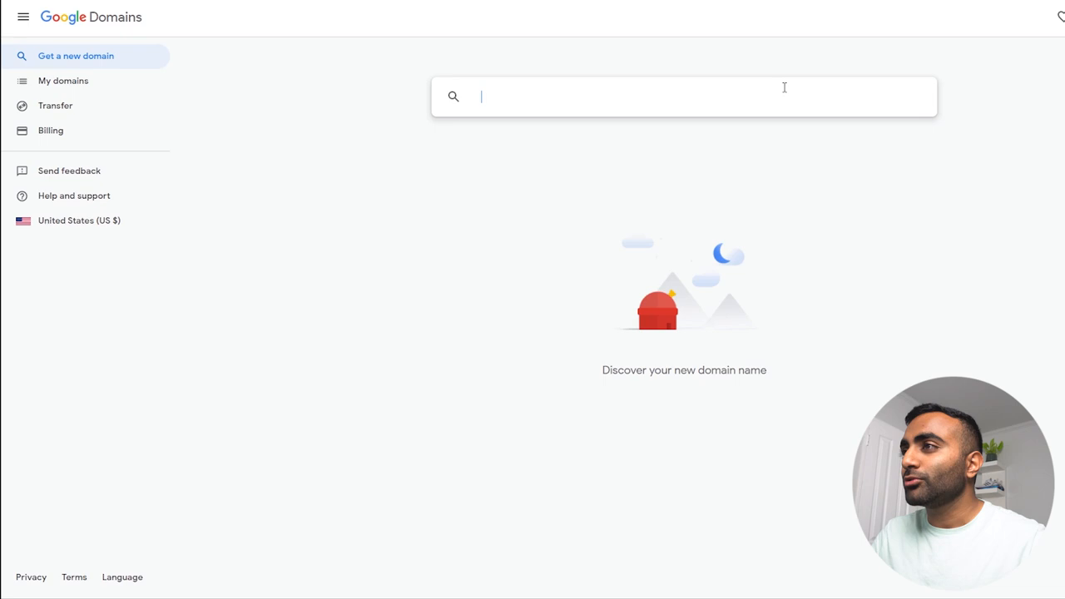
type("exampledomain2021")
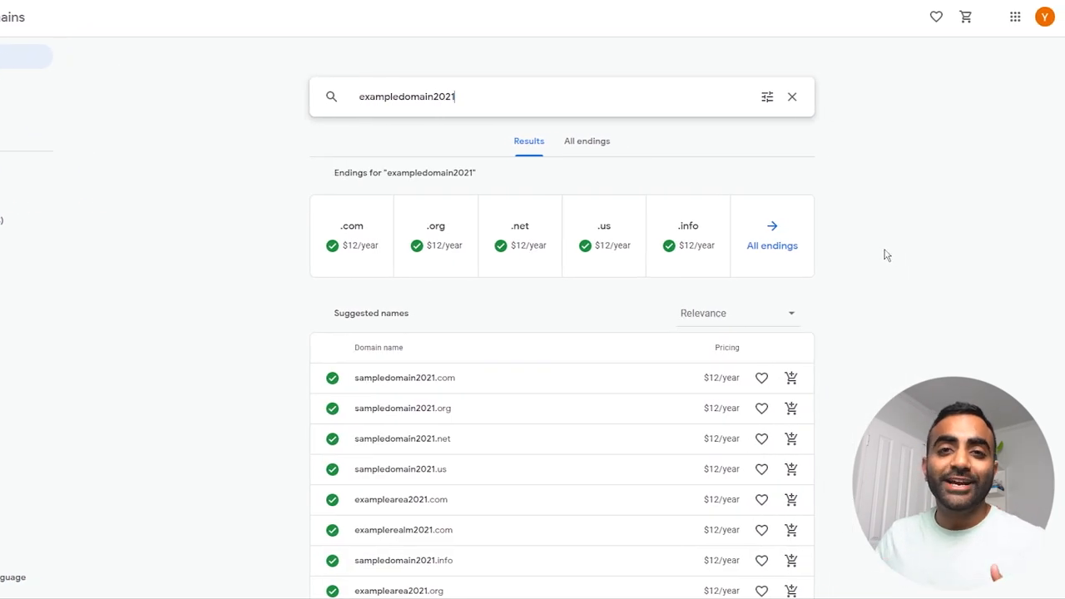
mouse_move(837, 280)
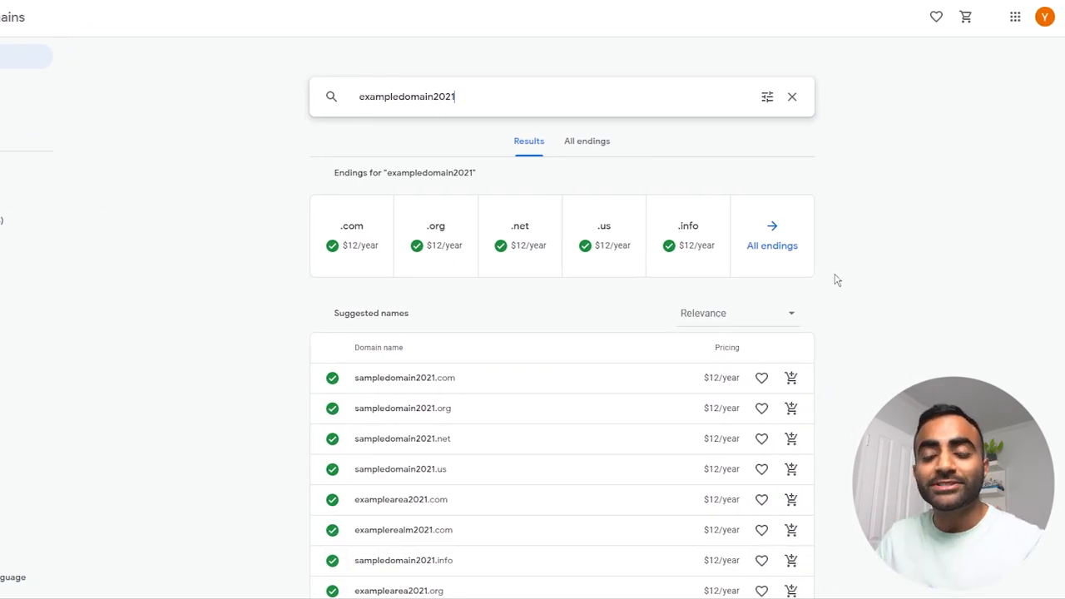
mouse_move(857, 332)
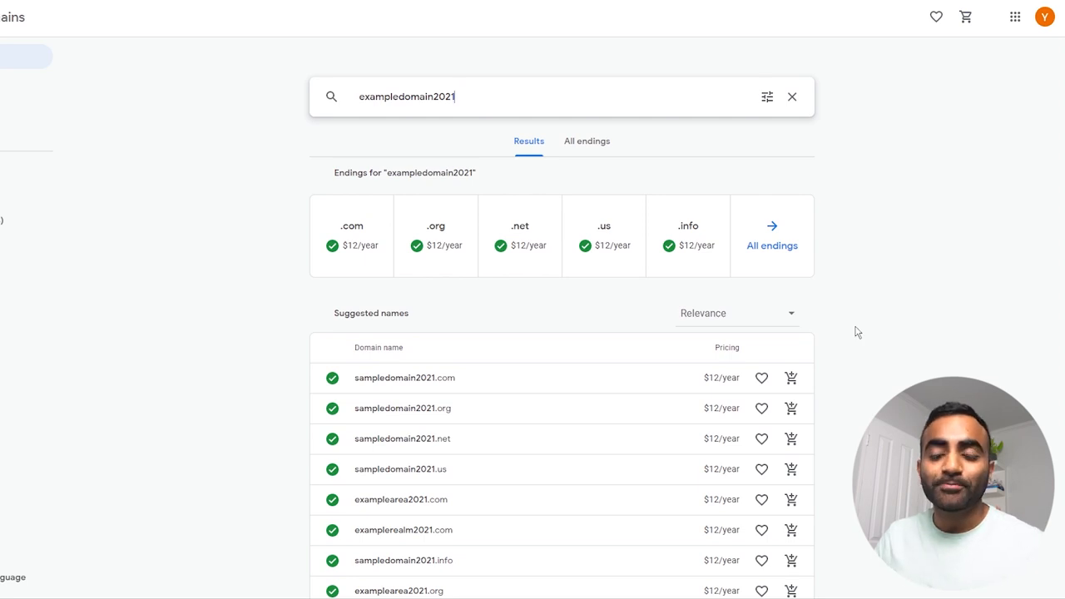
mouse_move(736, 278)
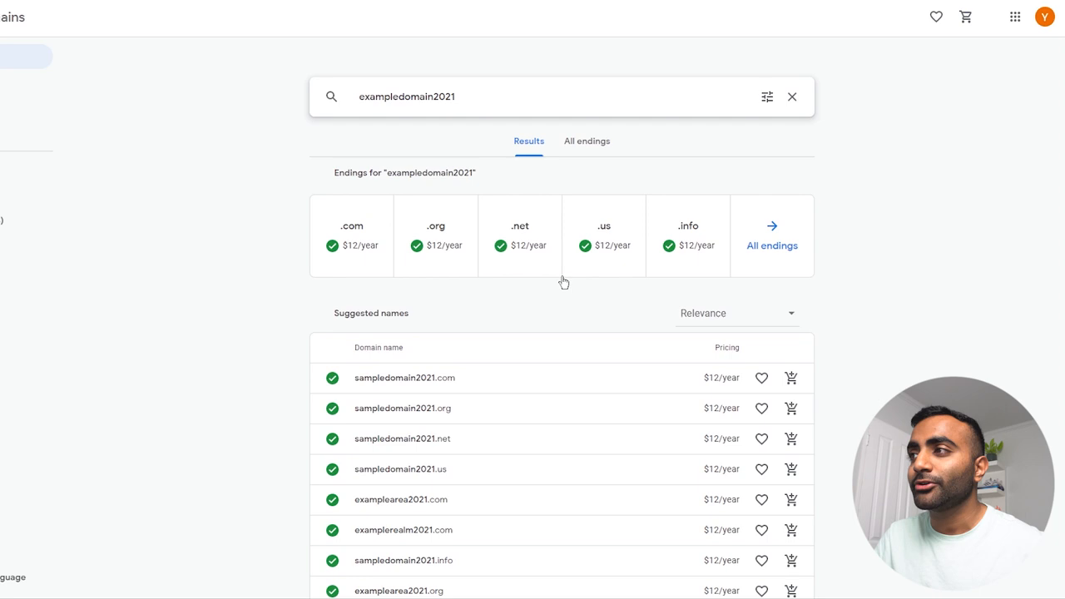
mouse_move(793, 260)
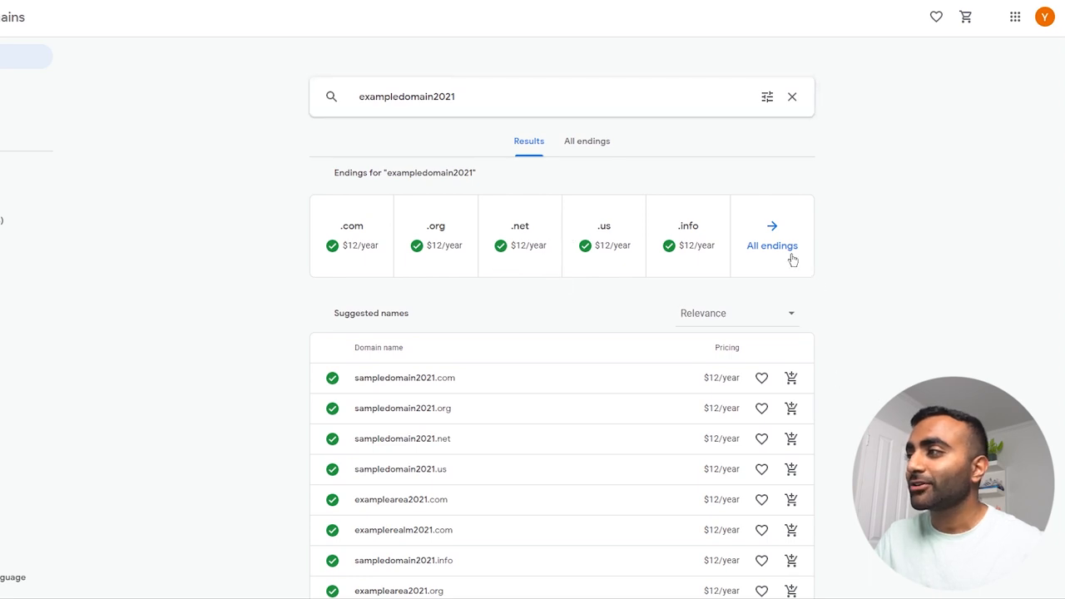
left_click(587, 141)
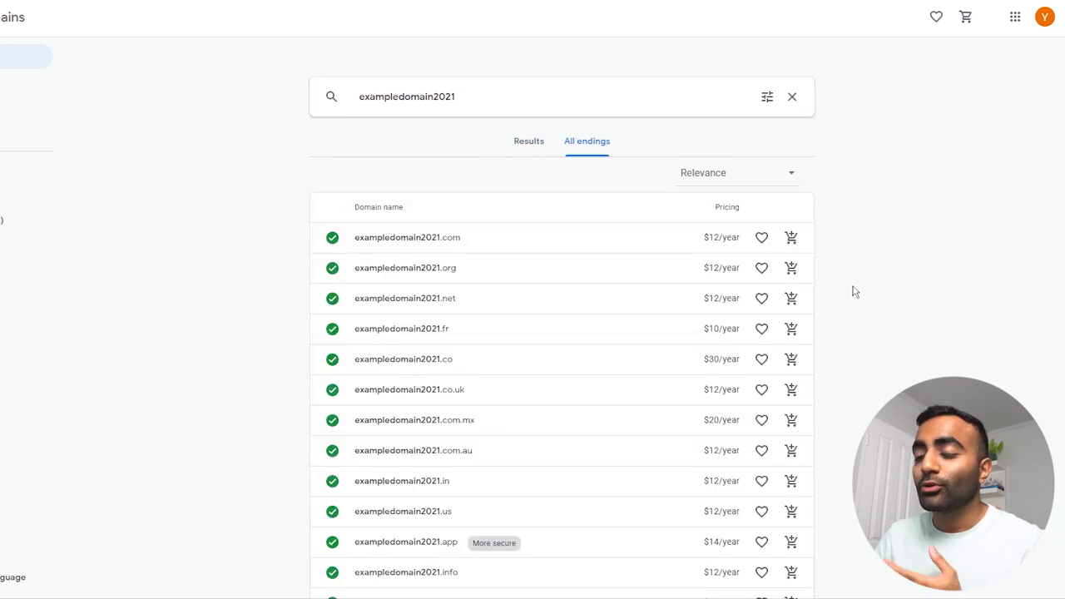
scroll("down", 3)
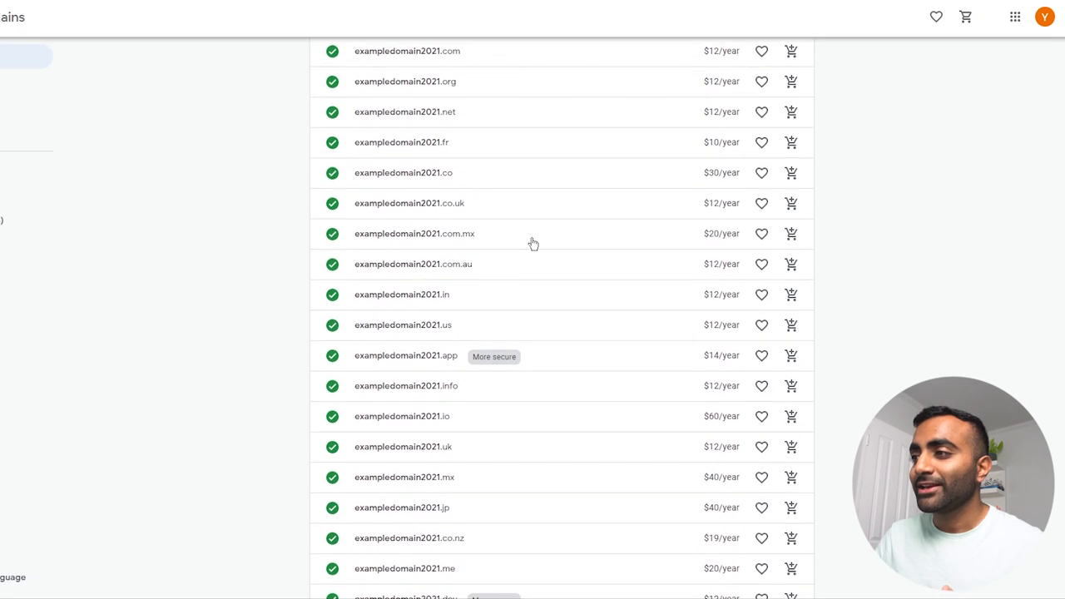
scroll("down", 3)
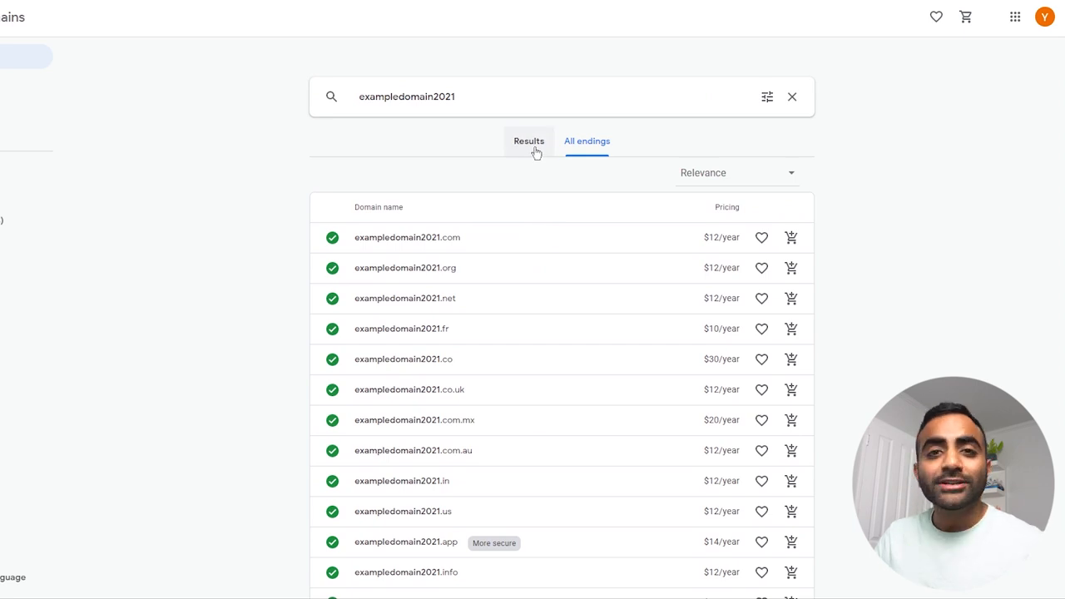
left_click(528, 141)
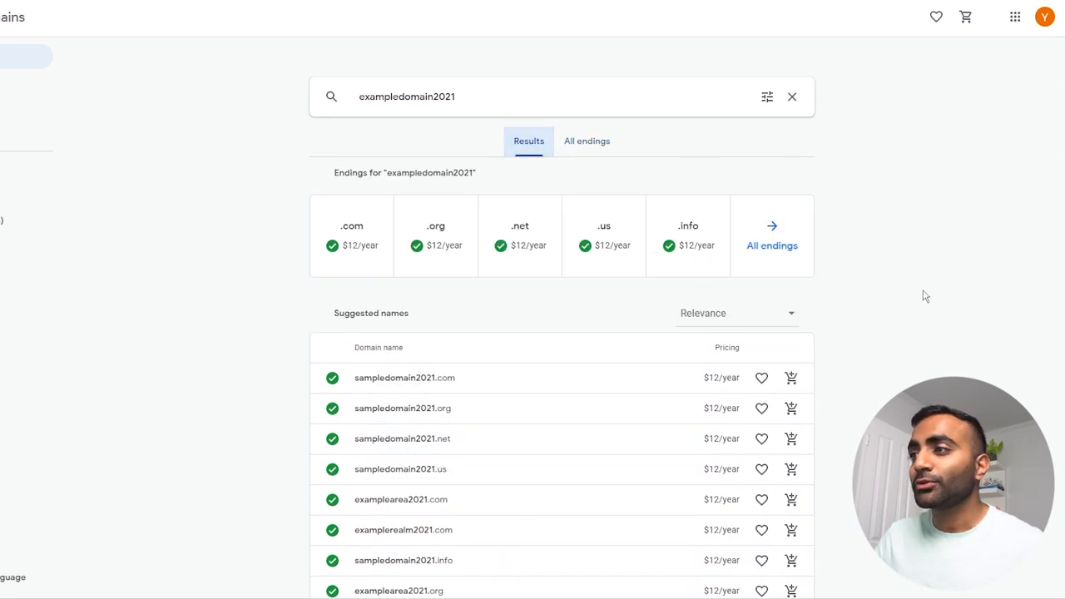
mouse_move(523, 380)
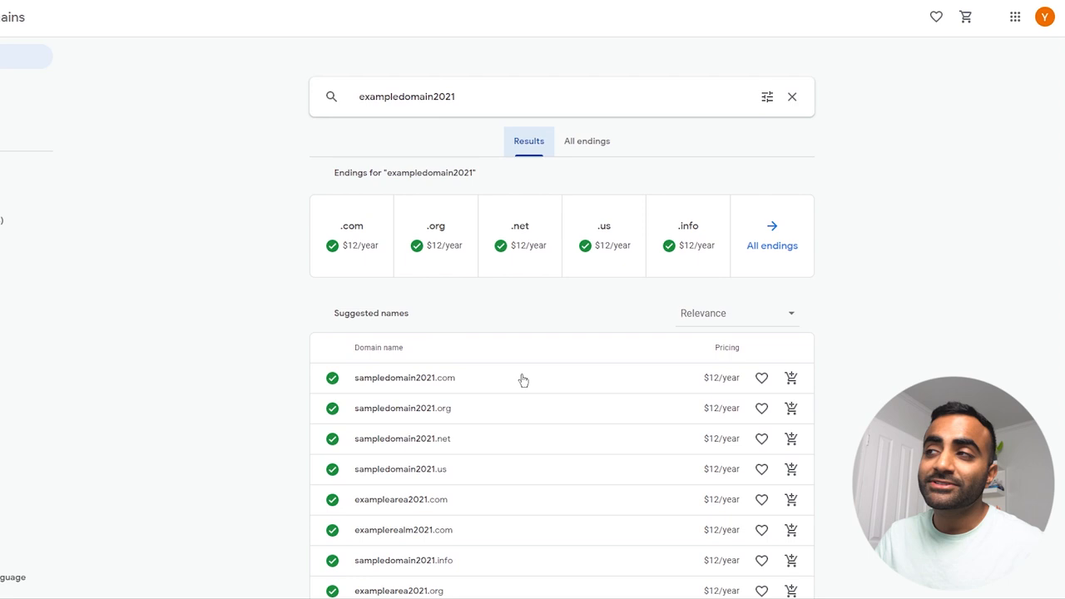
scroll("down", 3)
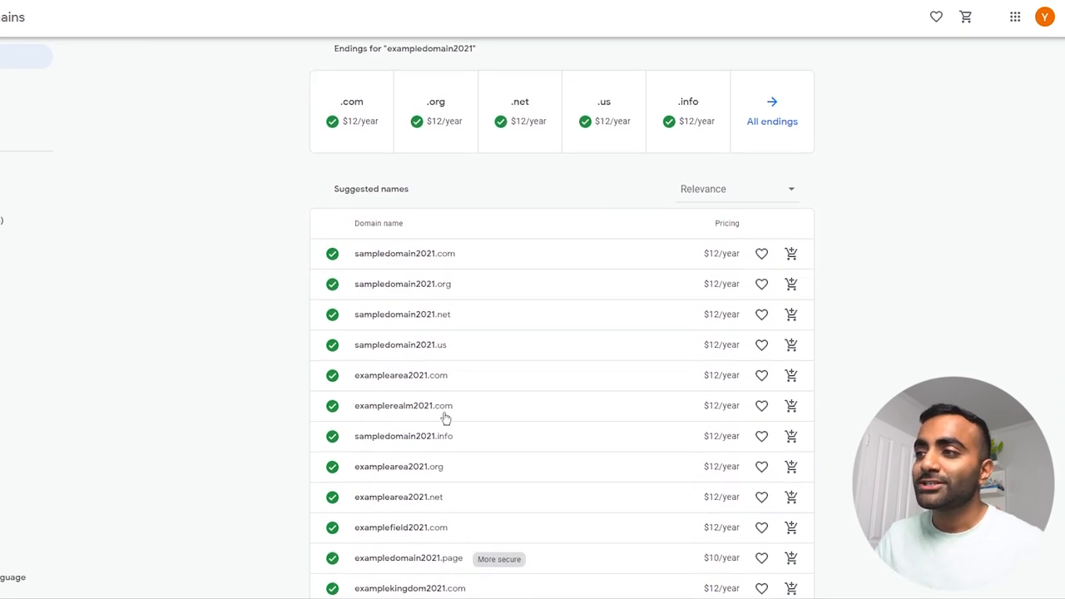
mouse_move(406, 382)
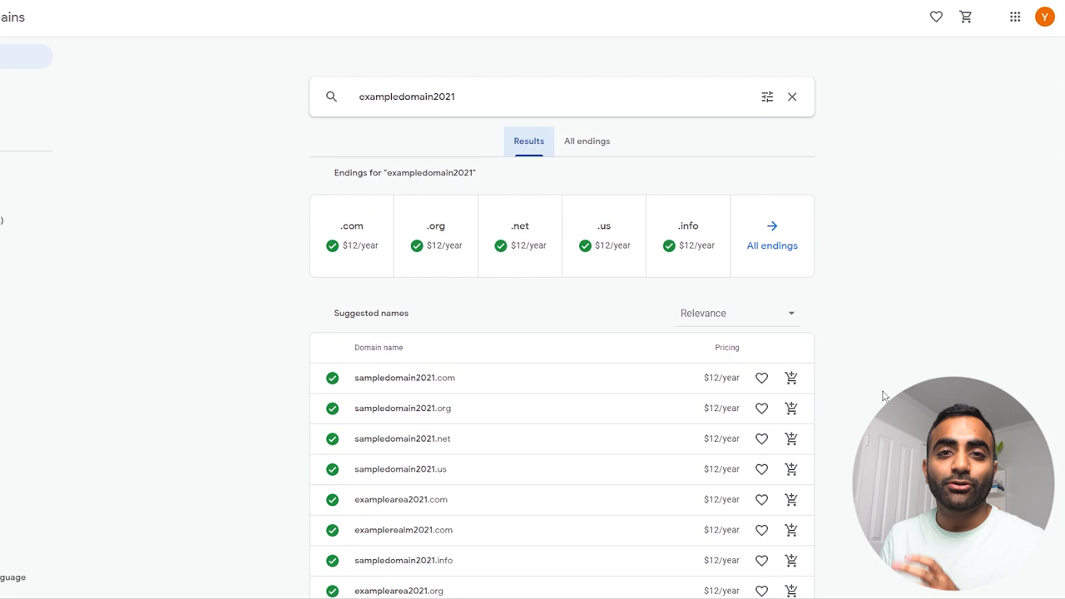
mouse_move(864, 400)
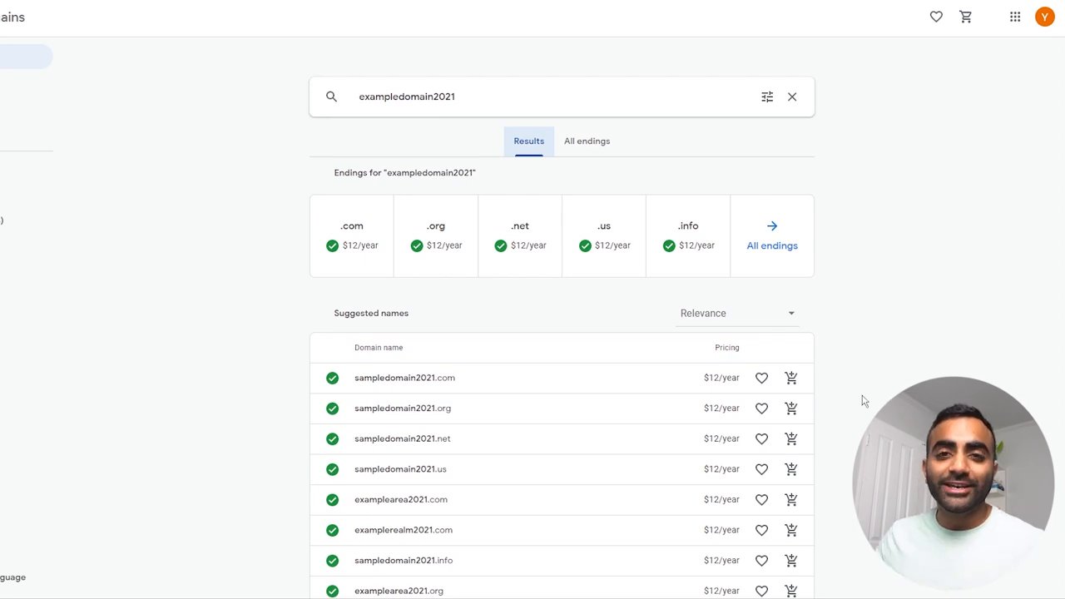
- Put sampledomain2021.com in the cart and favourite its .com, .org and .net endings
scroll("down", 3)
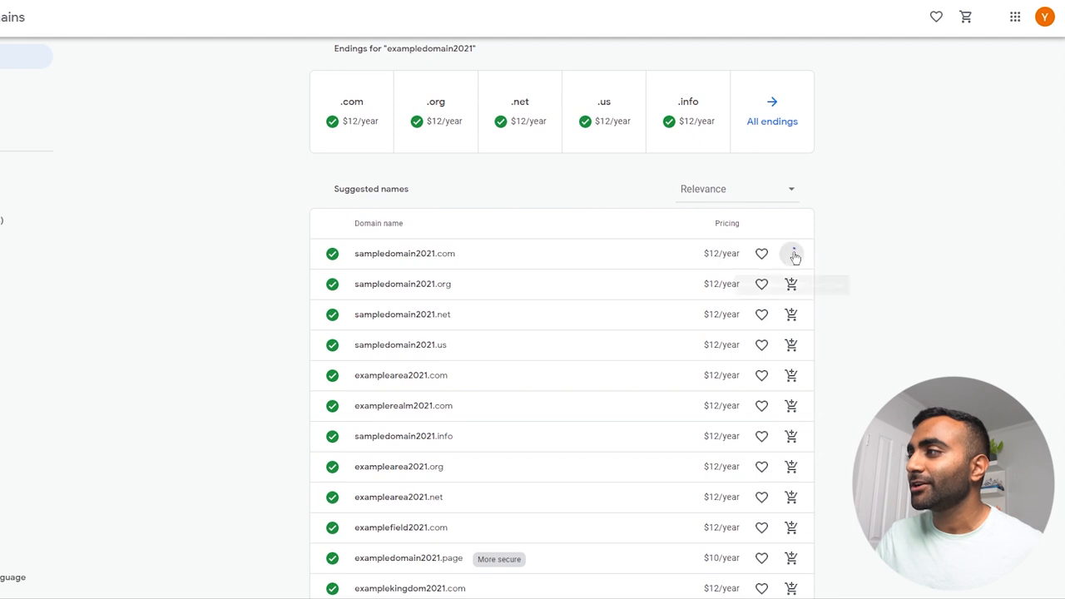
left_click(791, 254)
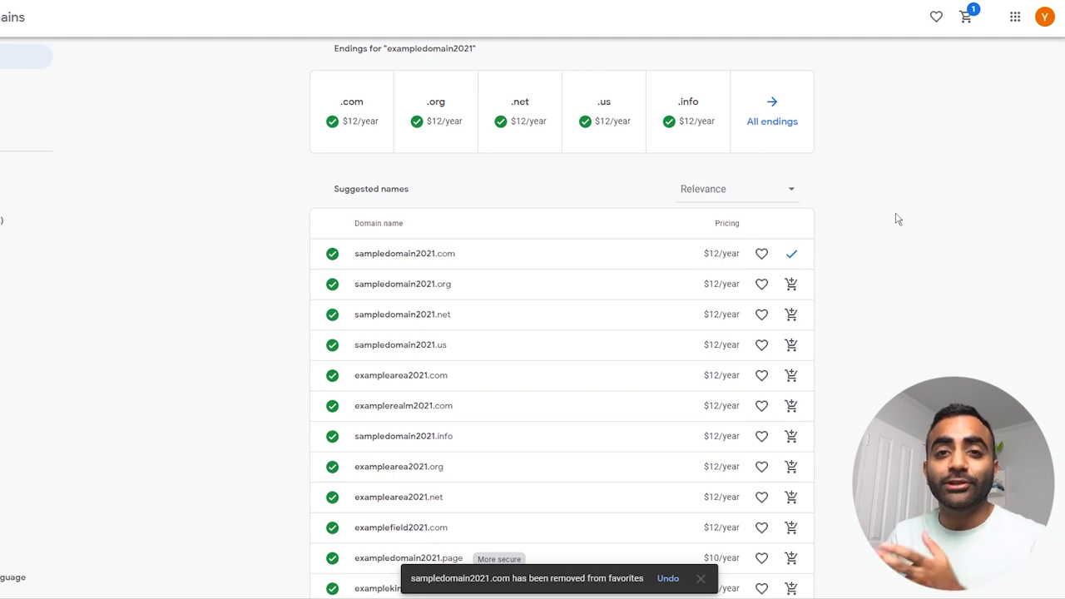
mouse_move(761, 254)
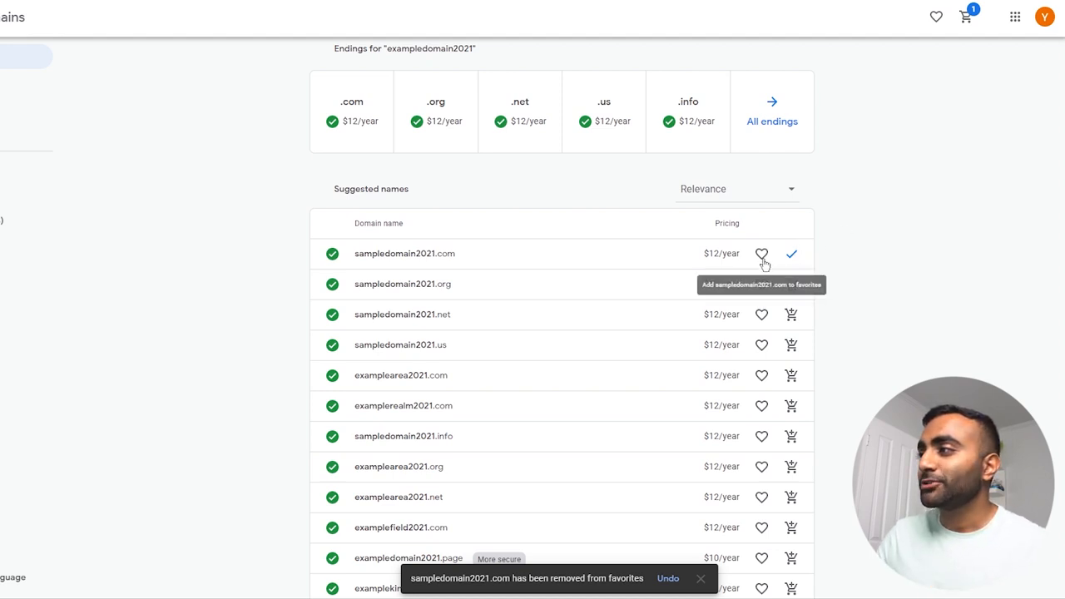
left_click(761, 254)
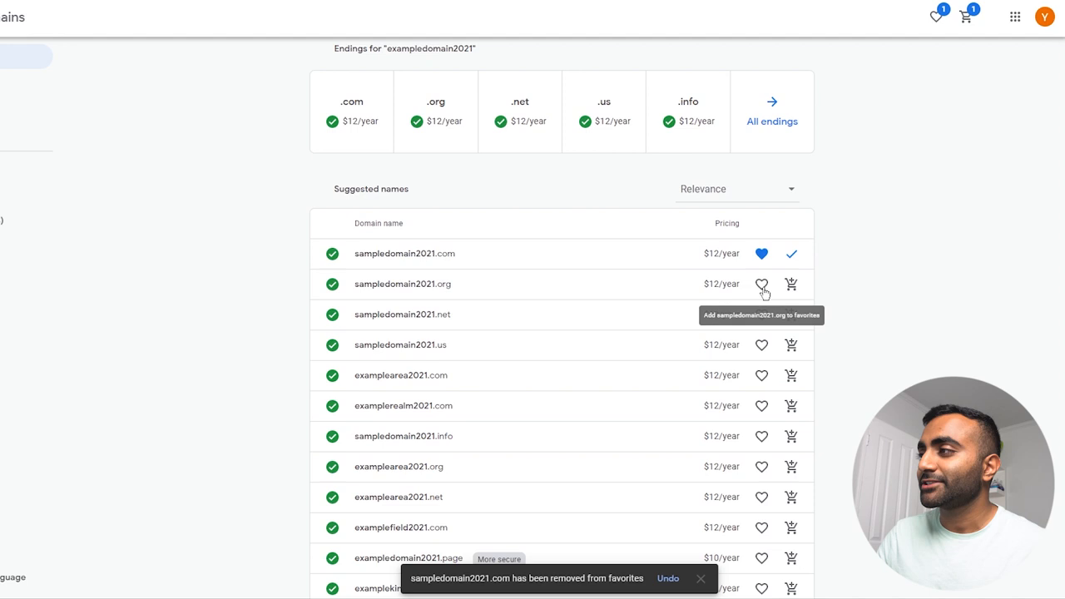
left_click(761, 284)
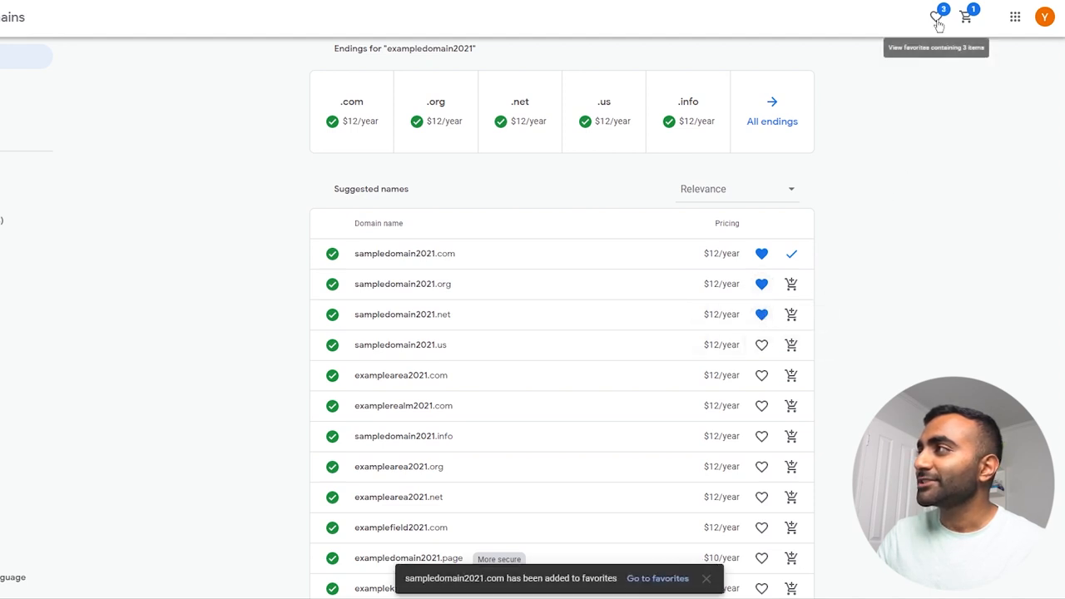
left_click(761, 315)
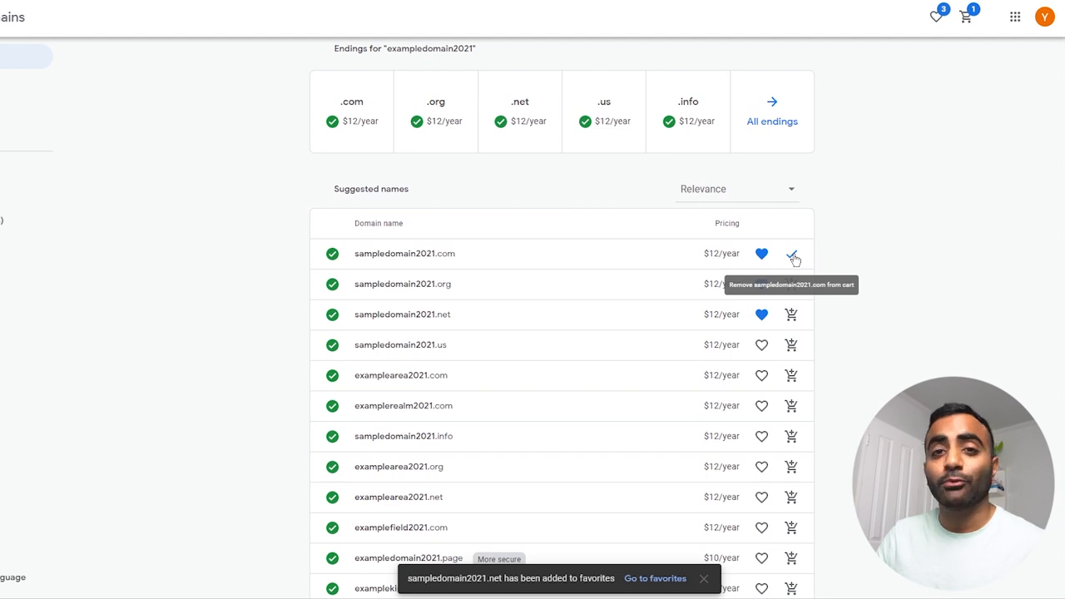
left_click(965, 16)
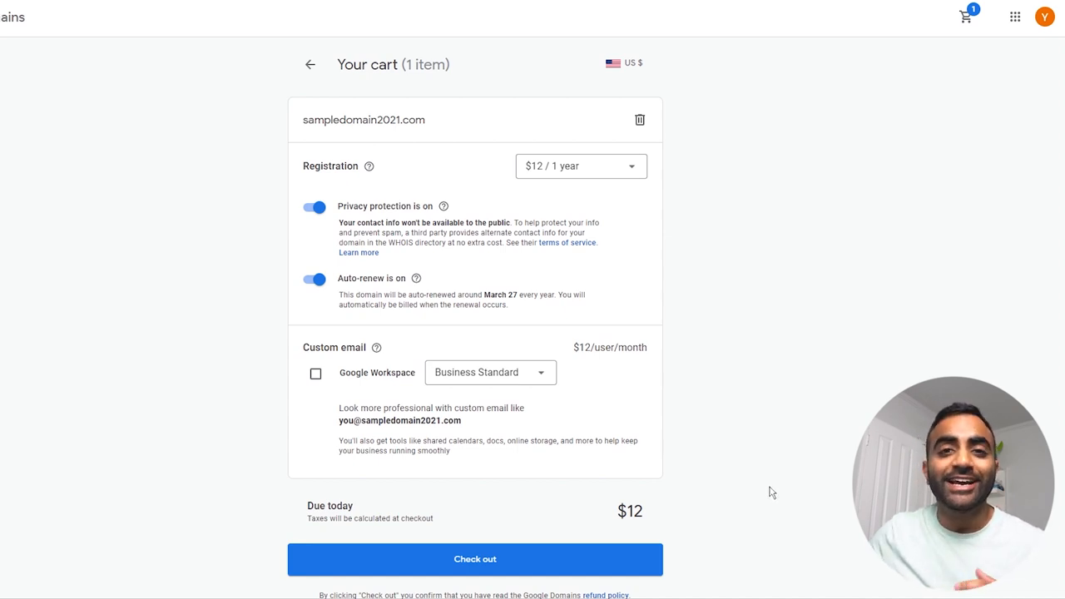
mouse_move(728, 167)
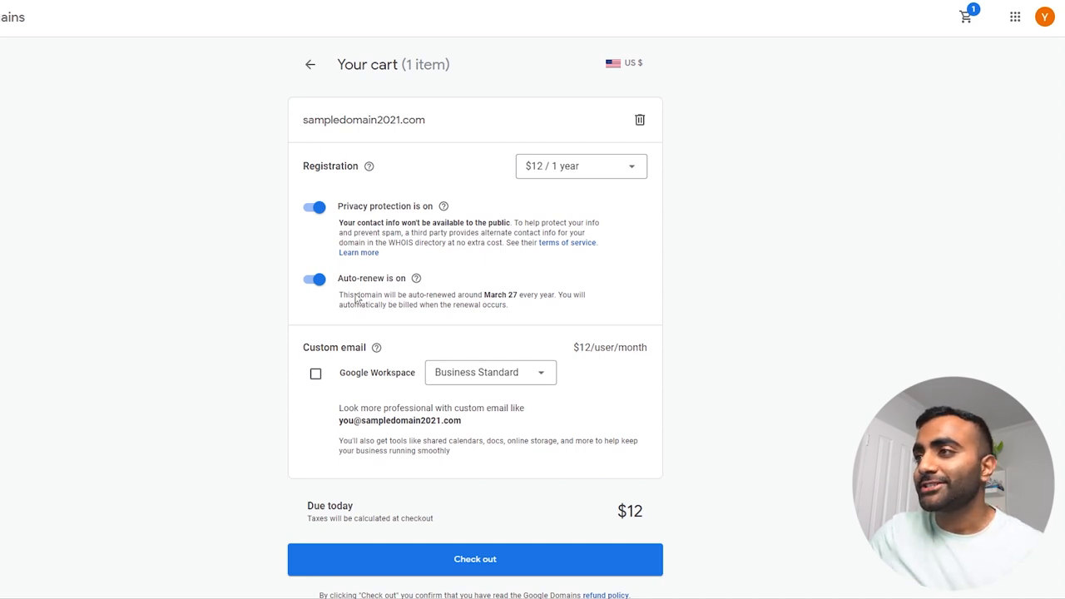
left_click(580, 165)
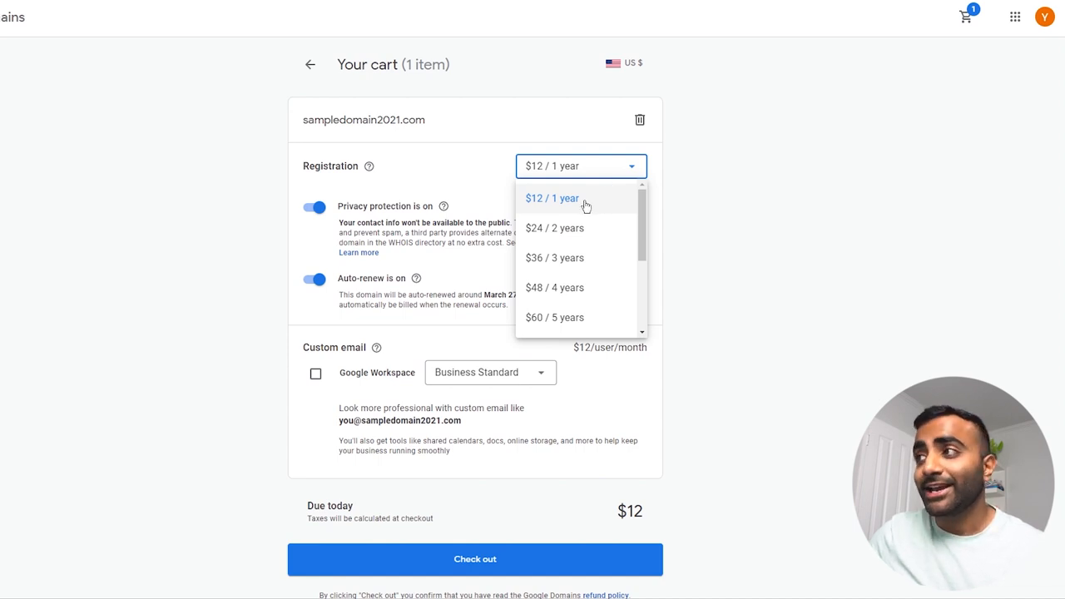
mouse_move(581, 228)
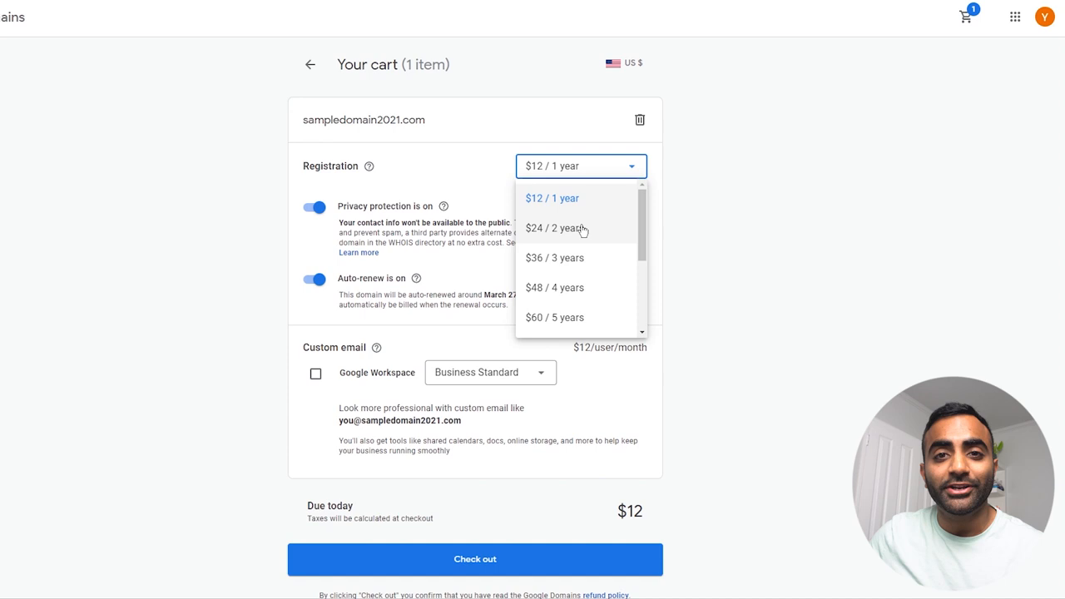
mouse_move(591, 230)
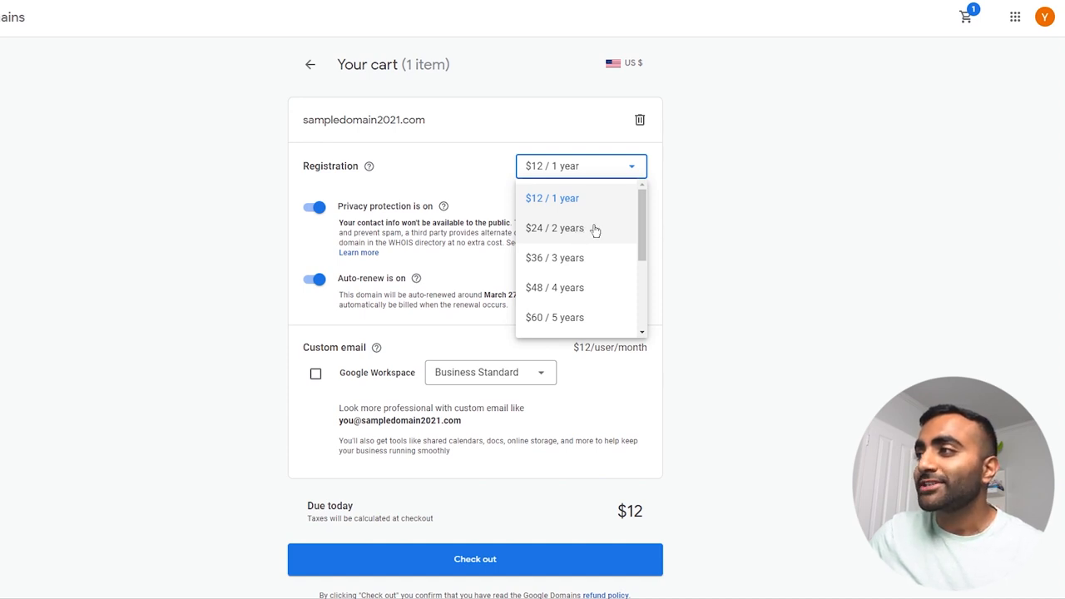
mouse_move(577, 256)
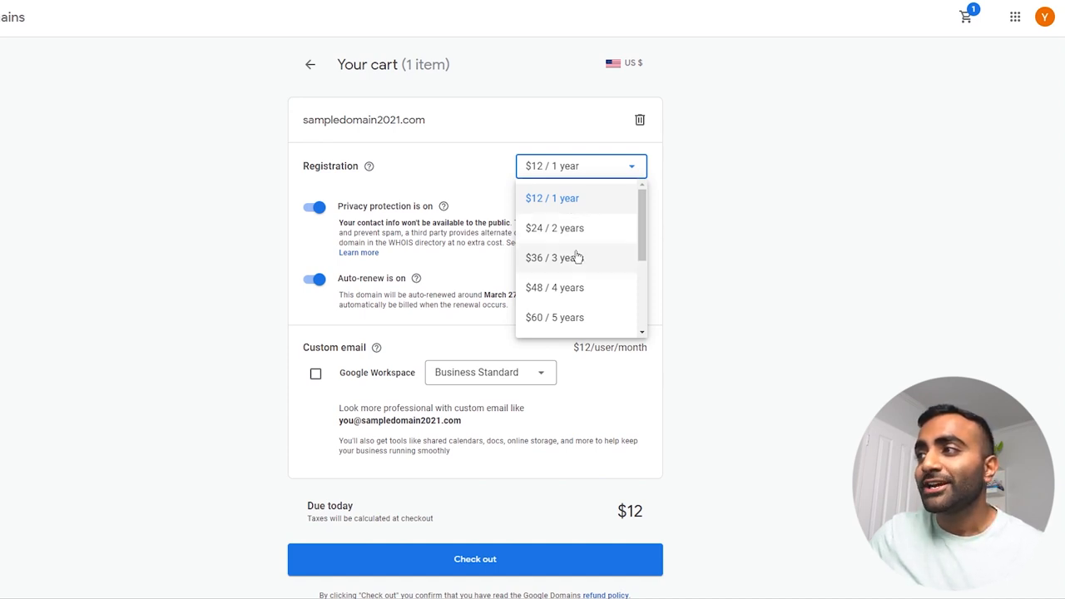
scroll("down", 3)
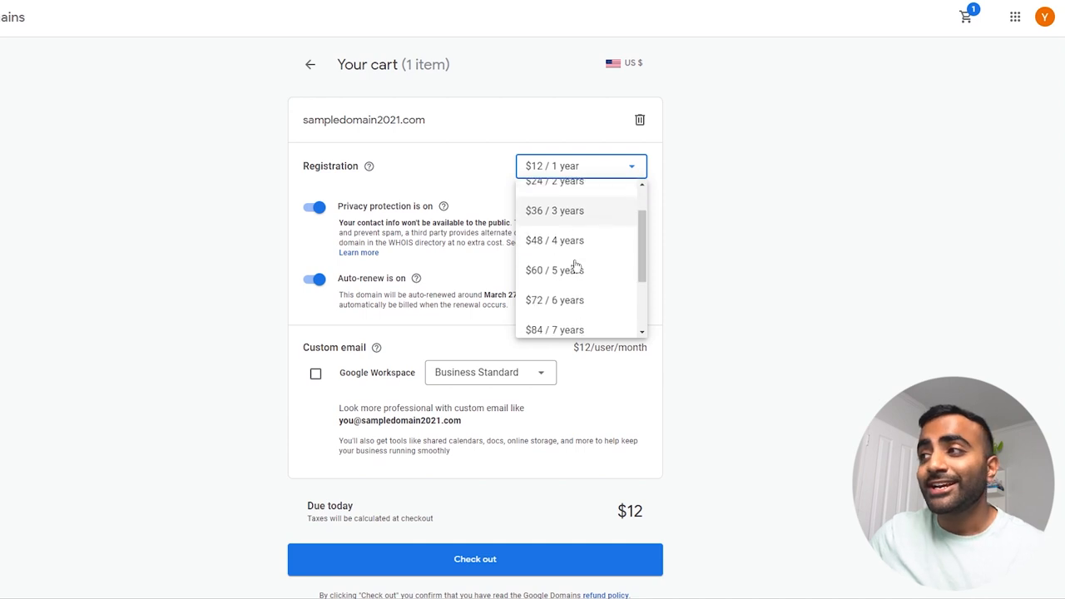
scroll("down", 3)
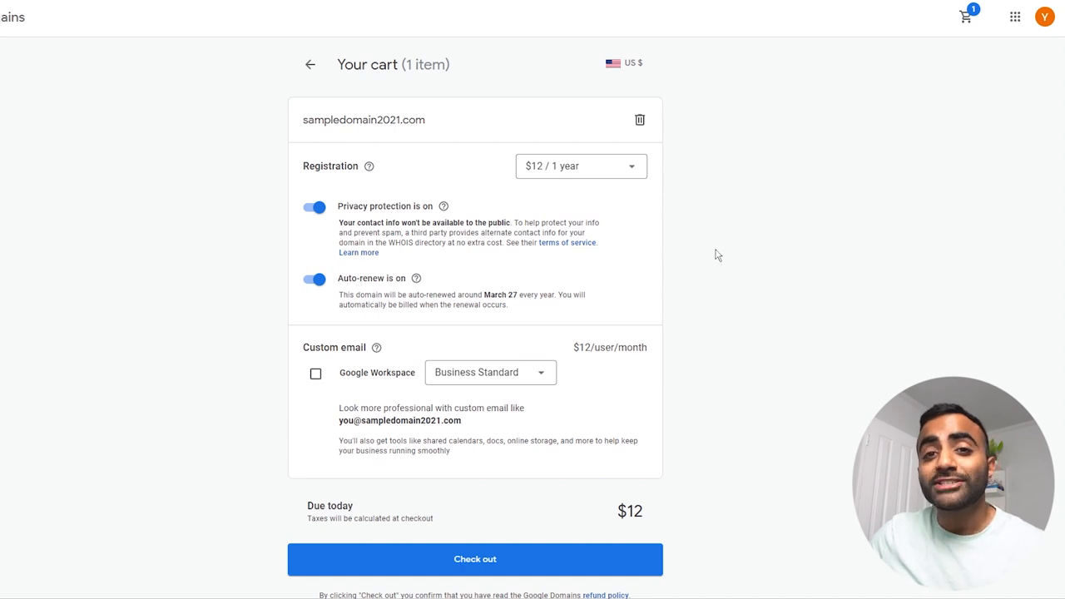
mouse_move(705, 257)
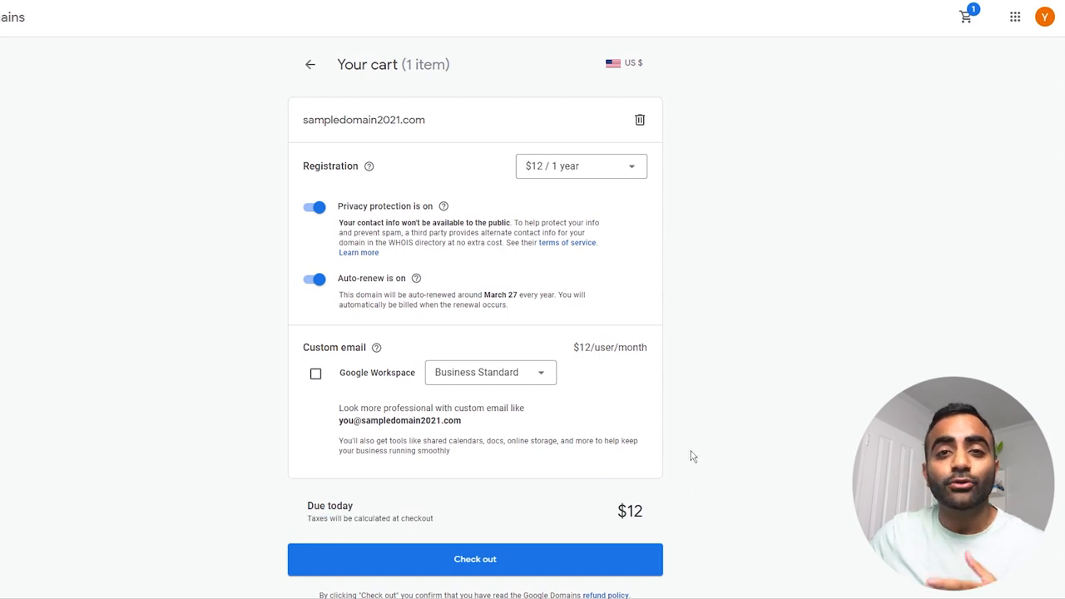
mouse_move(679, 453)
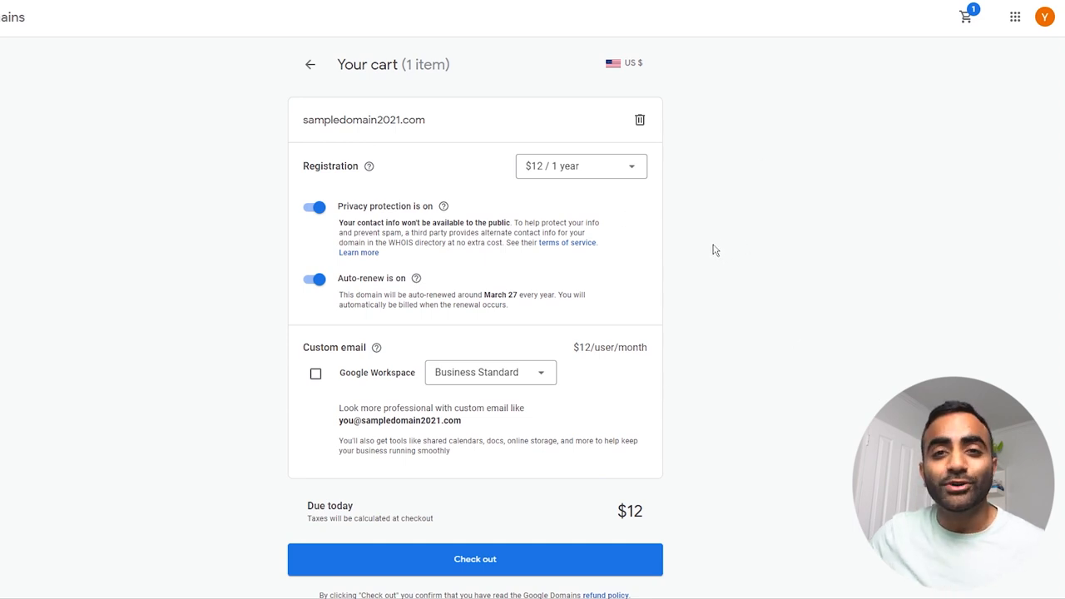
mouse_move(686, 244)
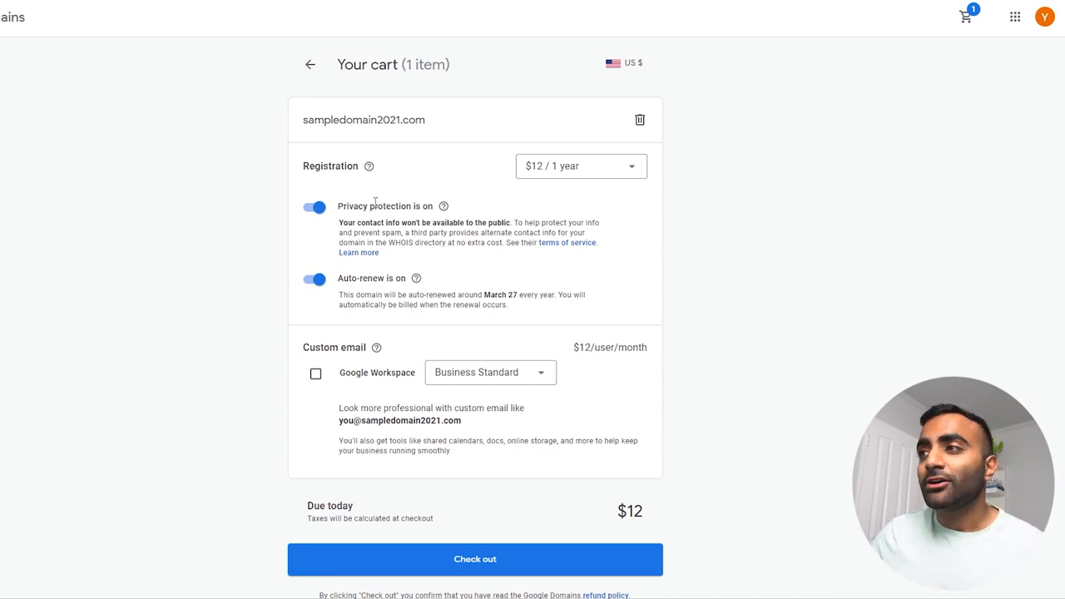
double_click(386, 206)
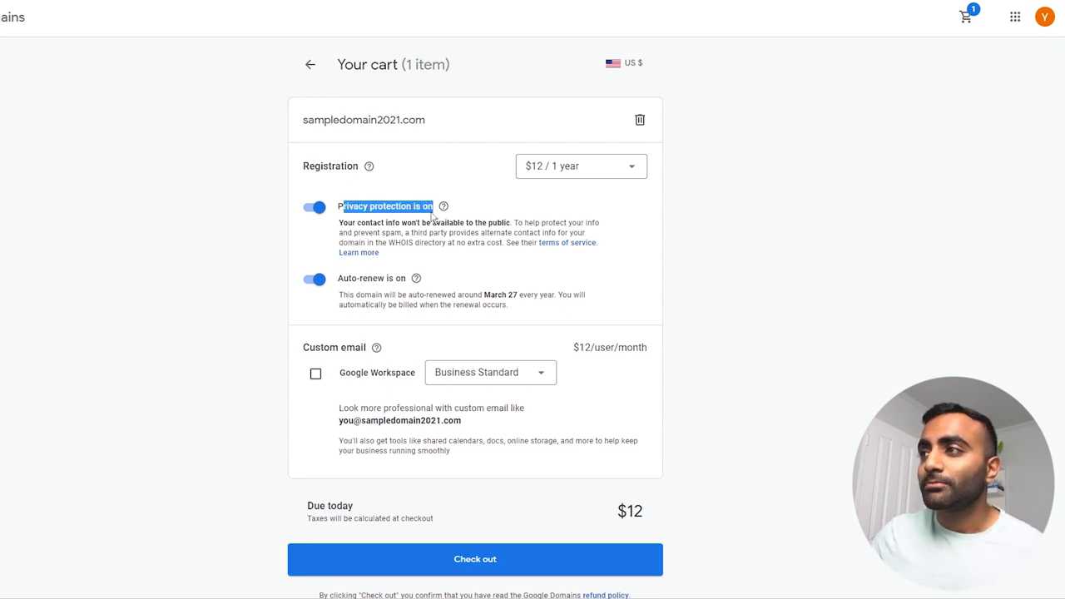
mouse_move(419, 257)
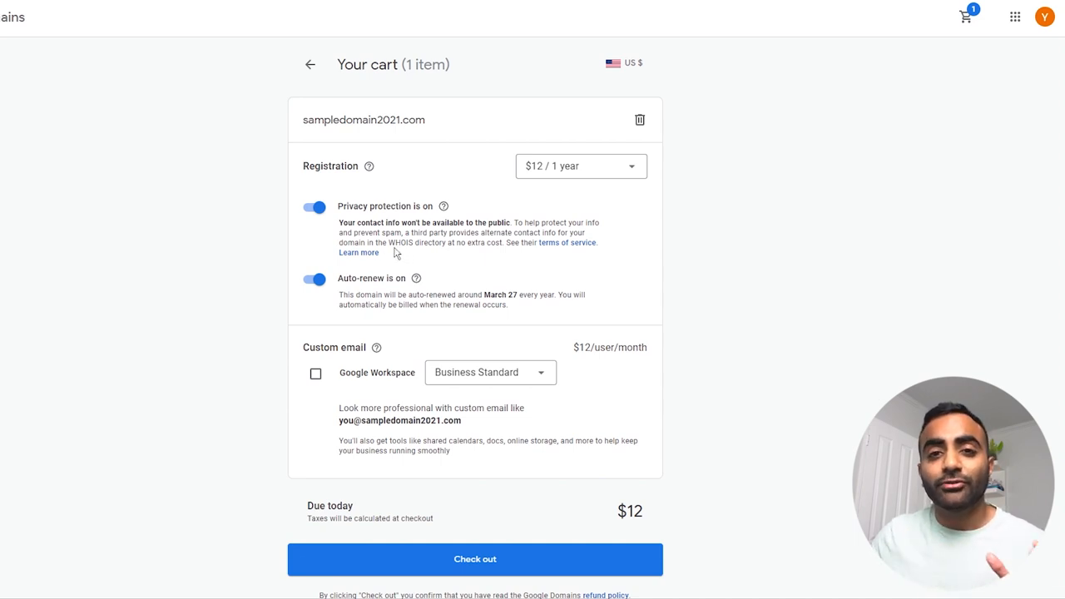
mouse_move(339, 218)
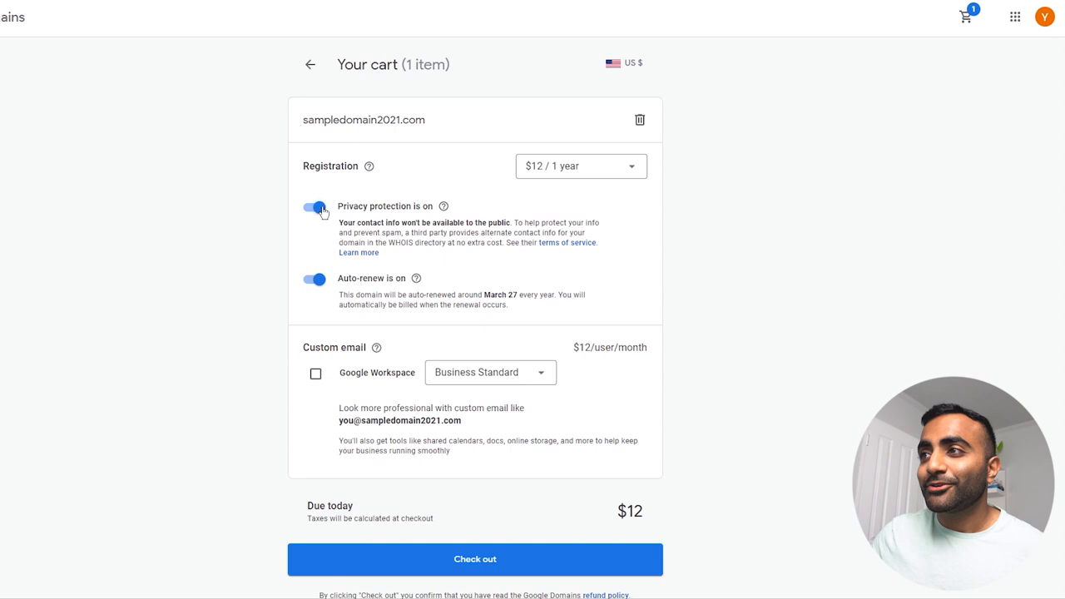
left_click(314, 207)
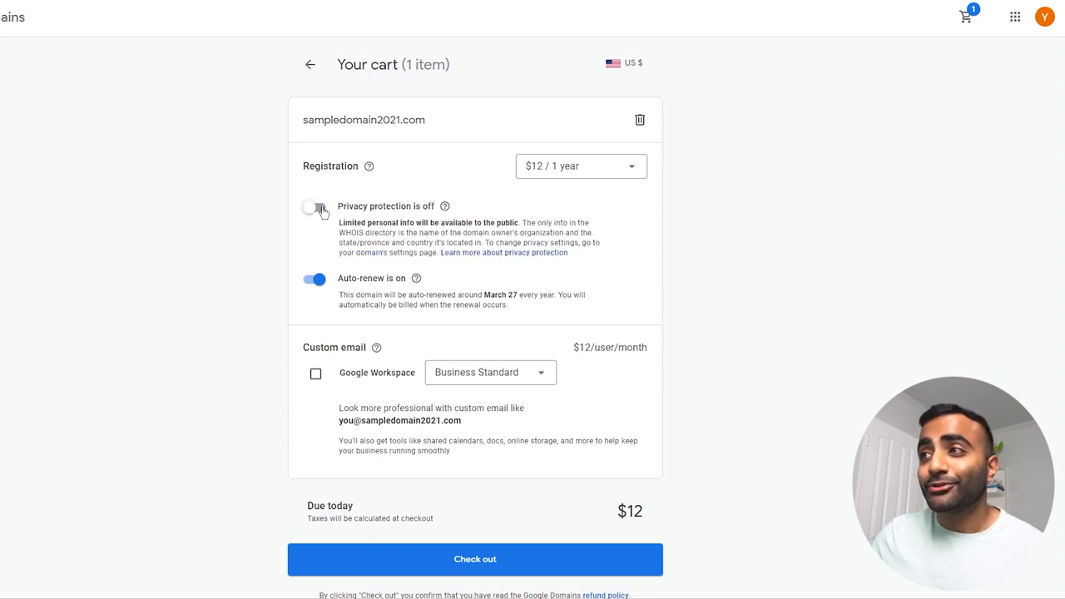
left_click(314, 207)
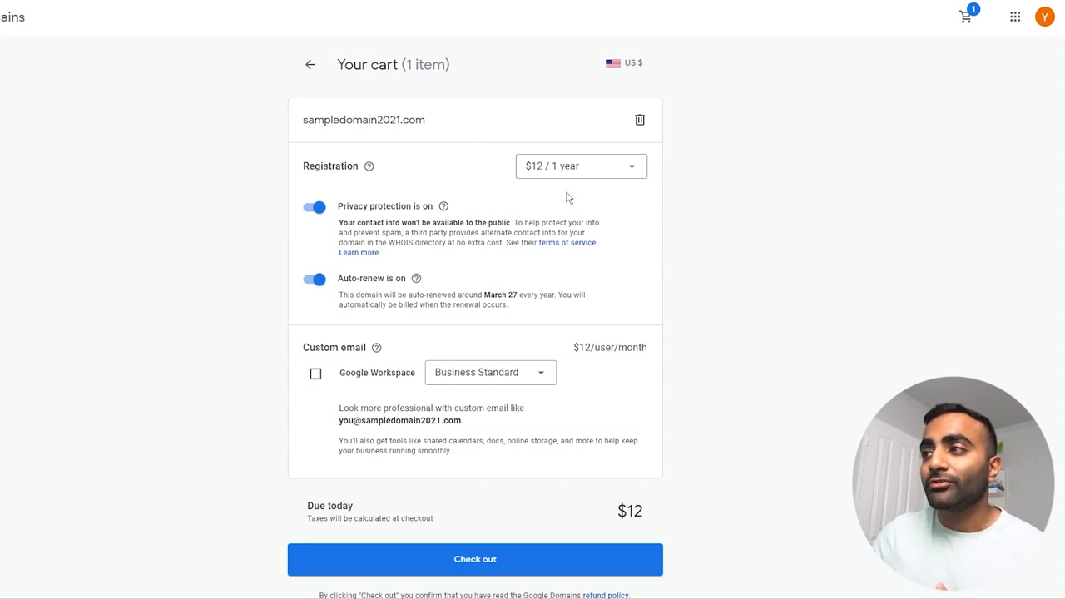
mouse_move(566, 174)
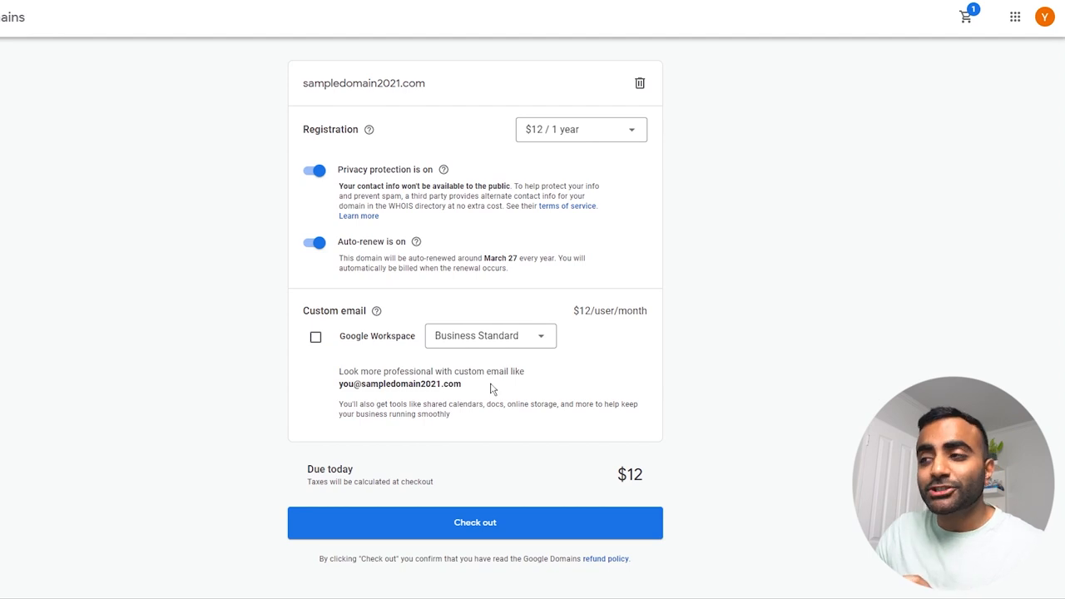
mouse_move(466, 390)
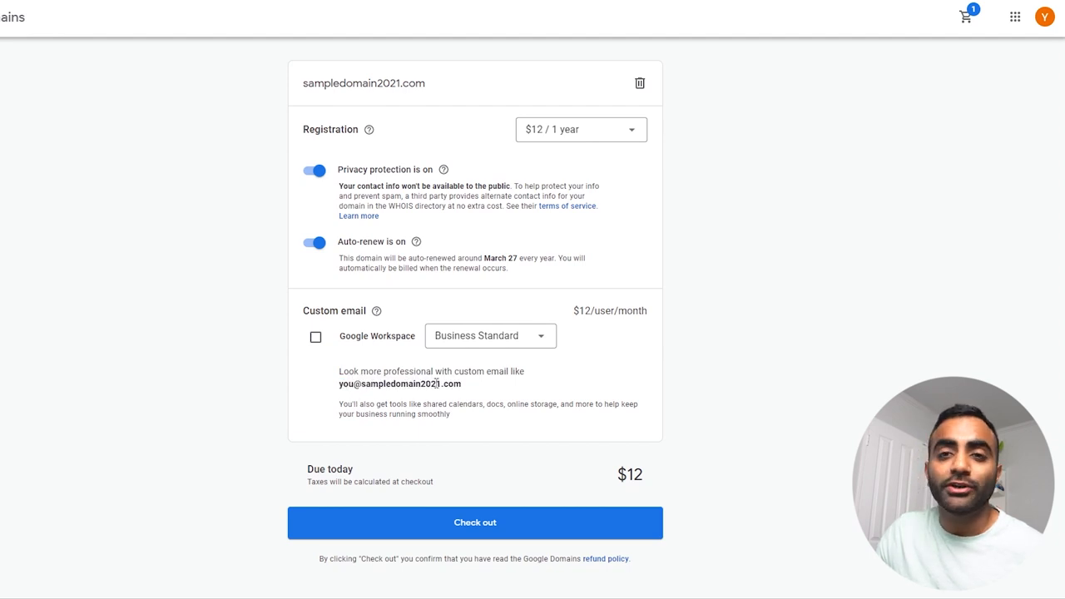
double_click(404, 384)
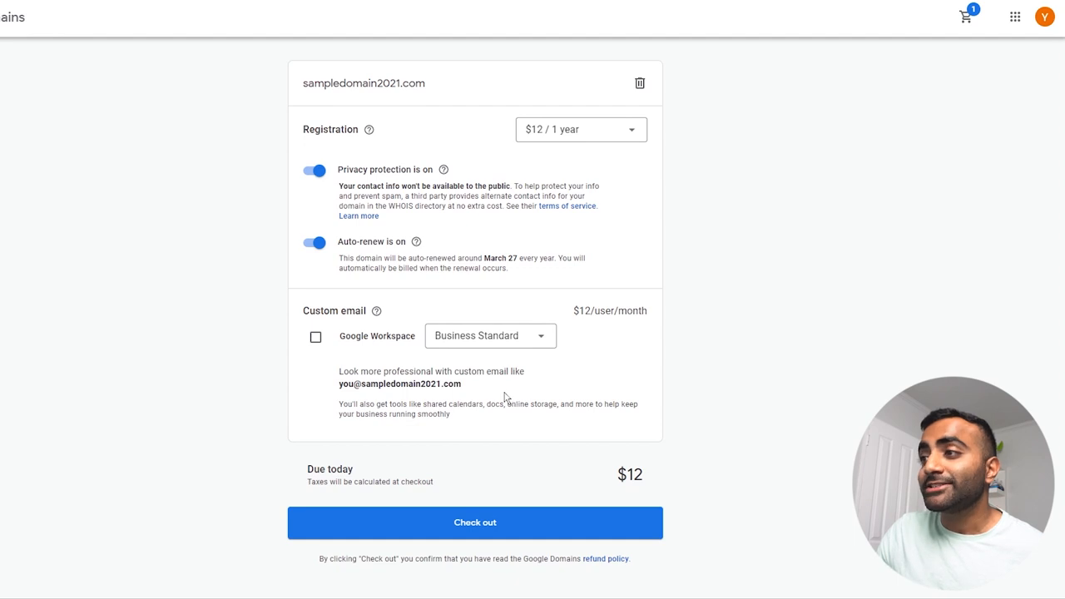
mouse_move(483, 401)
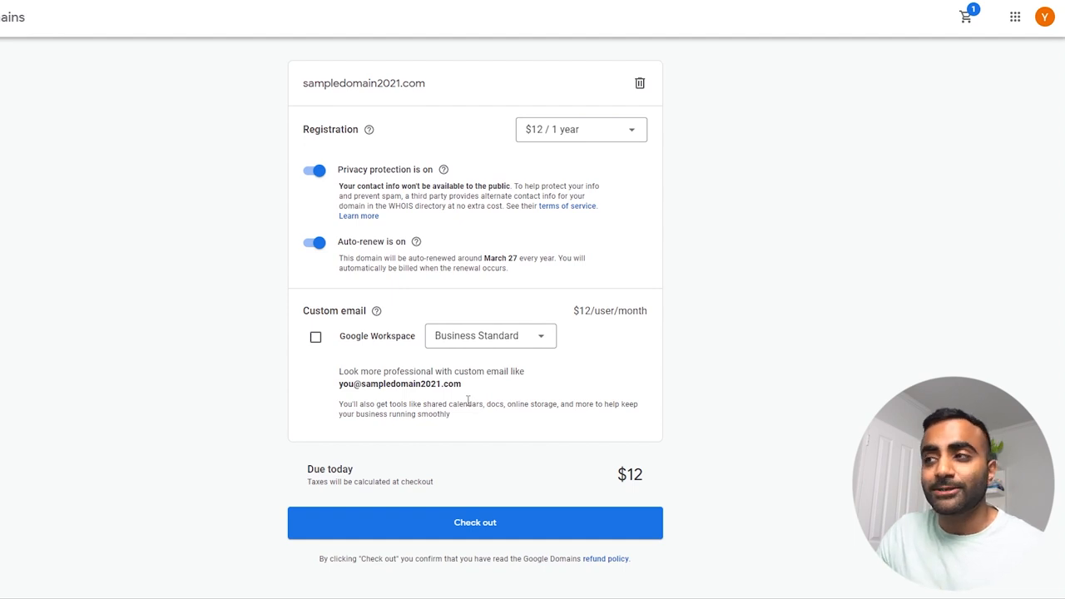
mouse_move(465, 420)
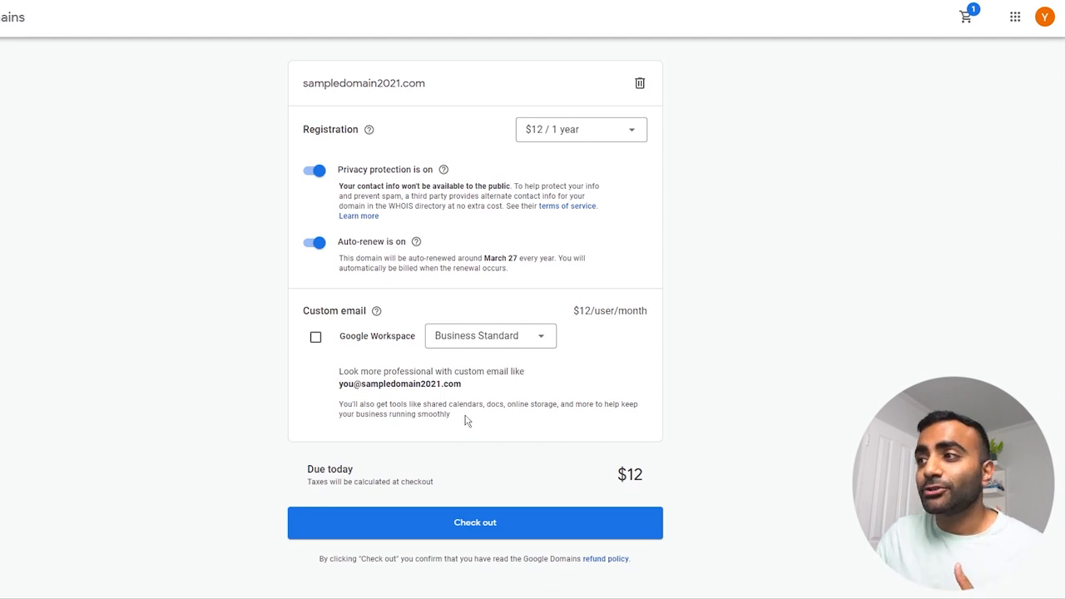
mouse_move(534, 397)
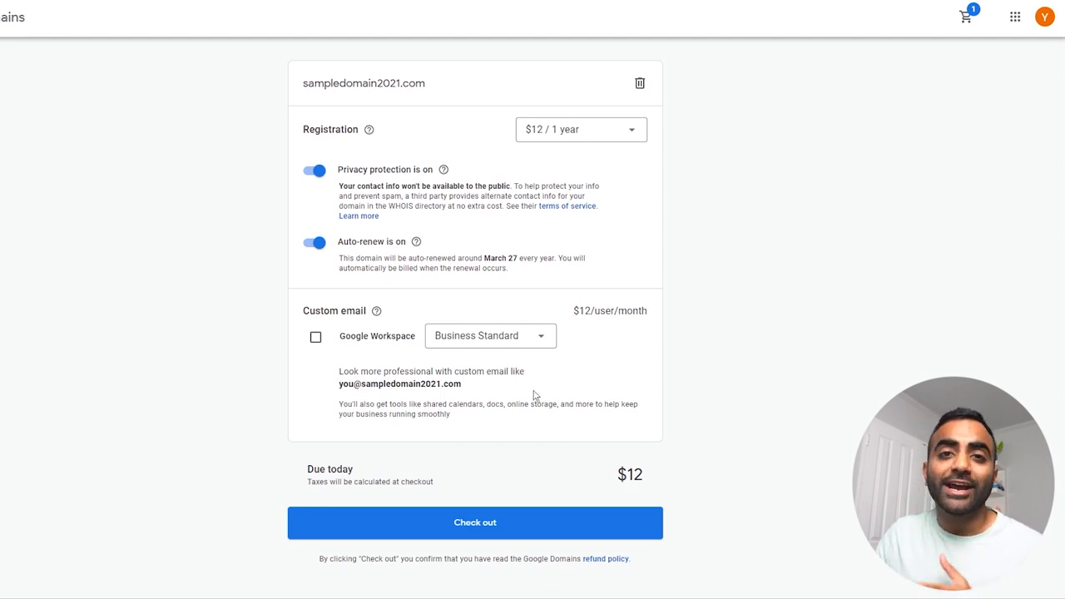
mouse_move(503, 431)
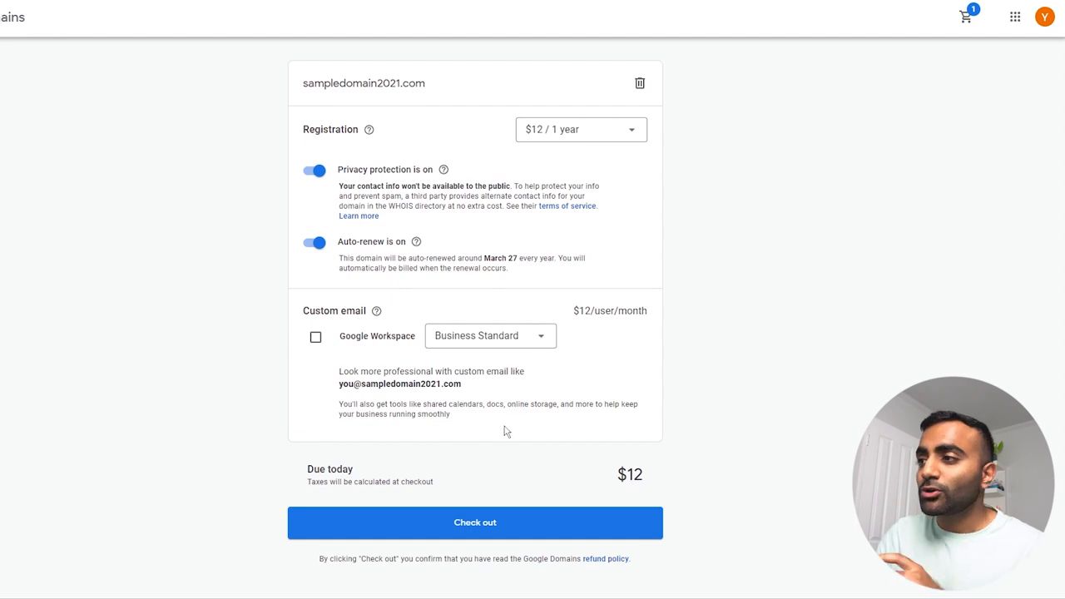
mouse_move(405, 227)
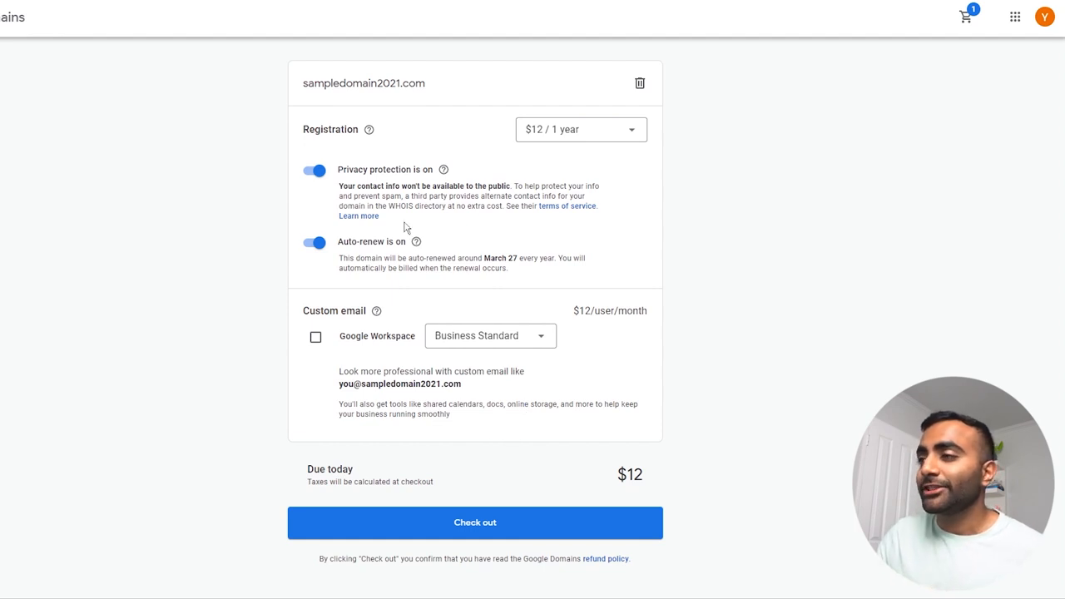
mouse_move(440, 319)
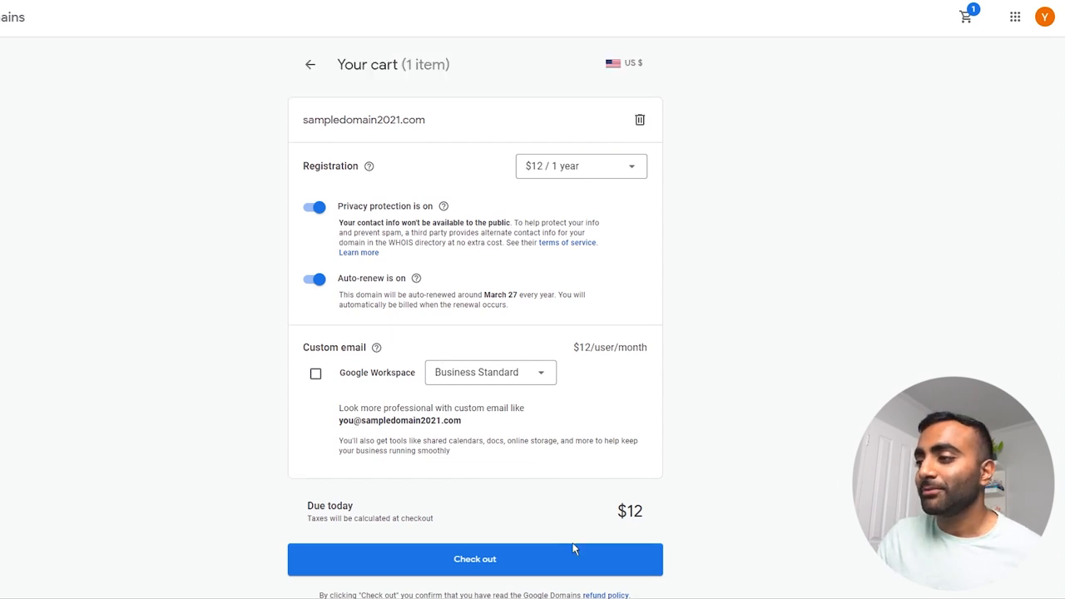
left_click(474, 558)
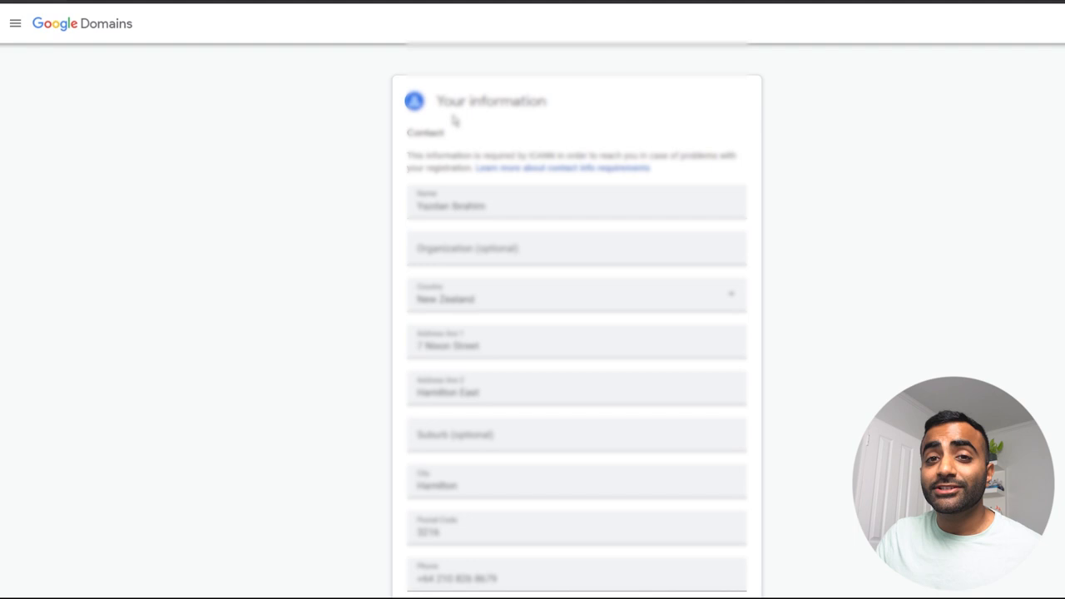
scroll("down", 3)
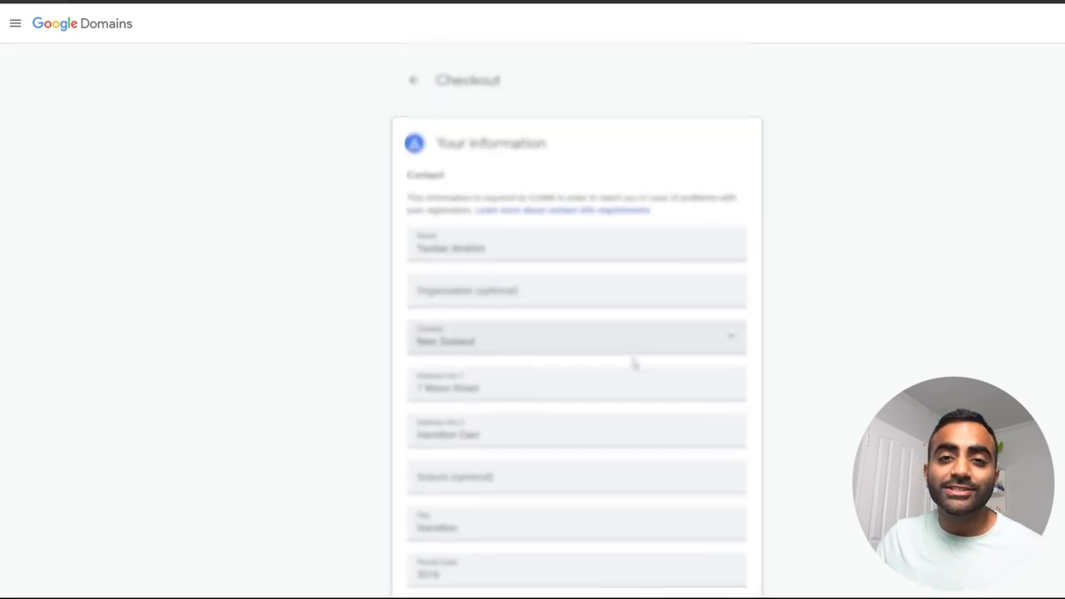
scroll("down", 3)
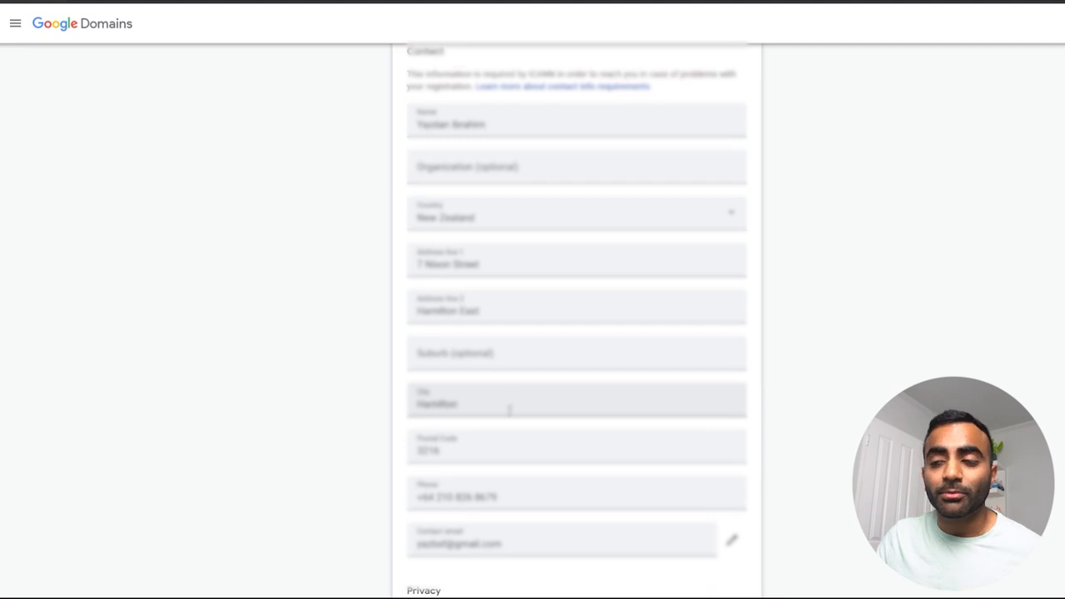
scroll("down", 3)
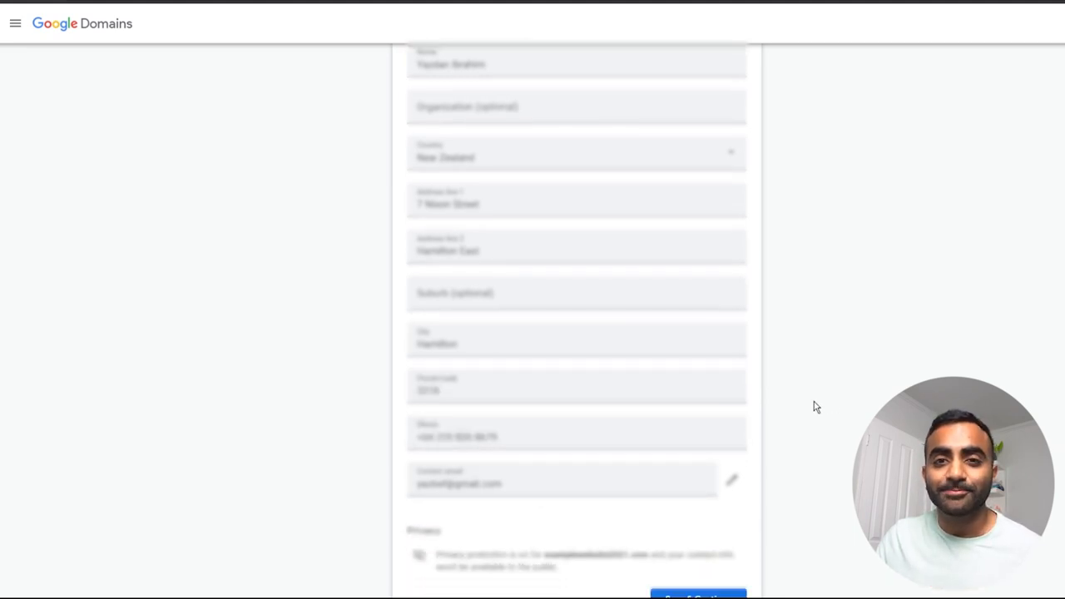
scroll("down", 3)
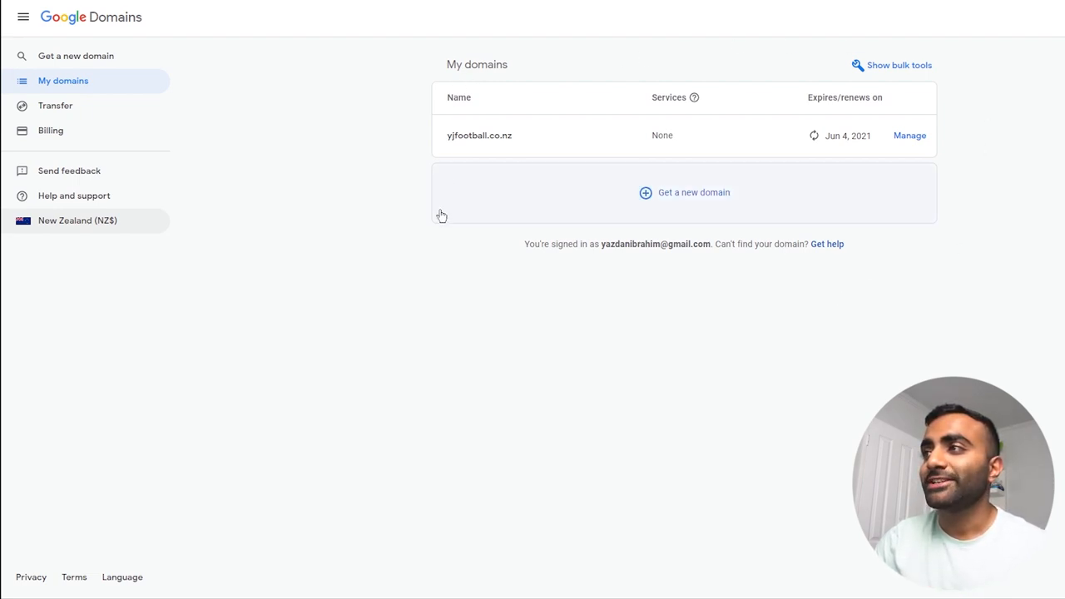
mouse_move(976, 109)
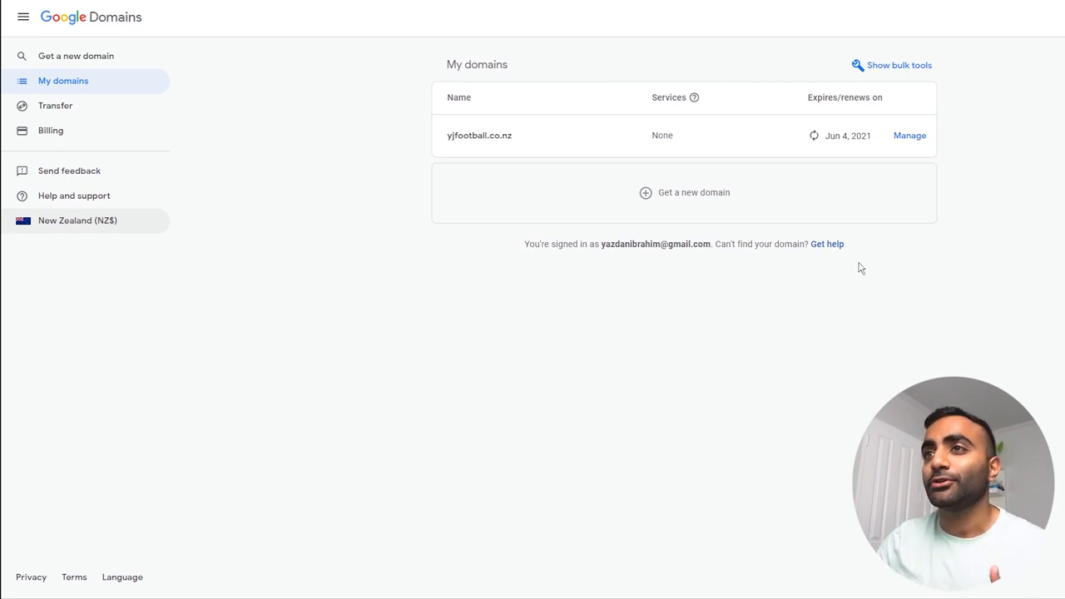
mouse_move(921, 323)
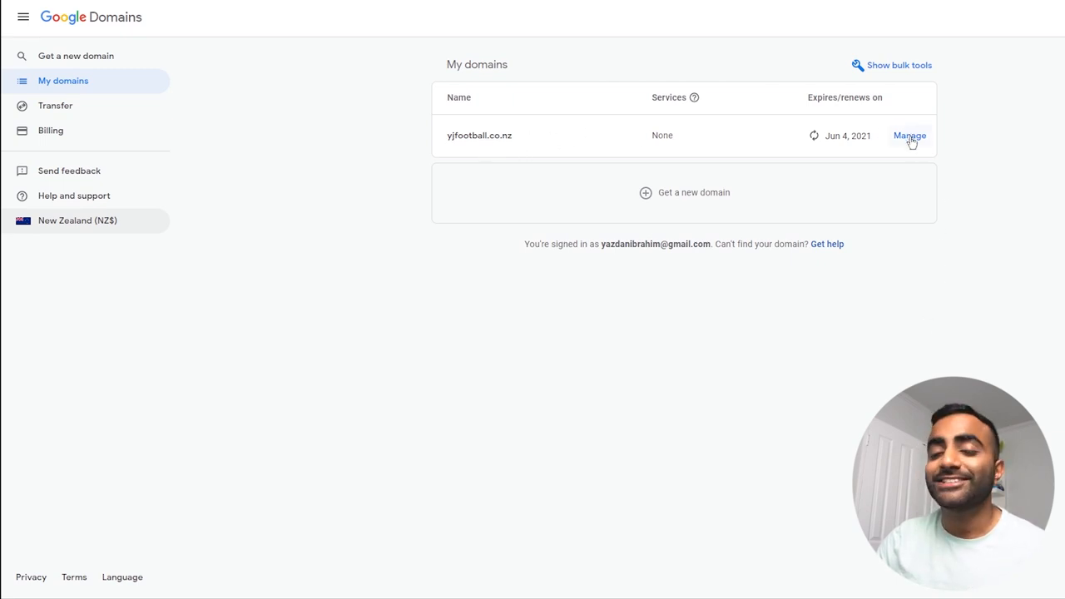
- Manage yjfootball.co.nz from the My domains list
left_click(910, 134)
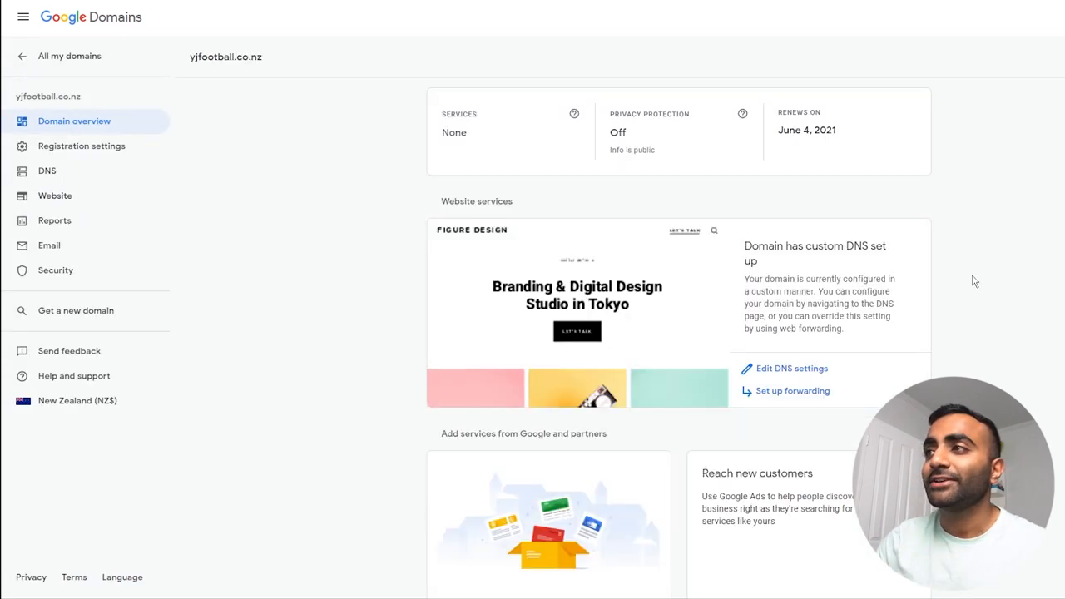
- Scroll through the yjfootball.co.nz overview to review services, privacy and the June 4, 2021 renewal
scroll("down", 3)
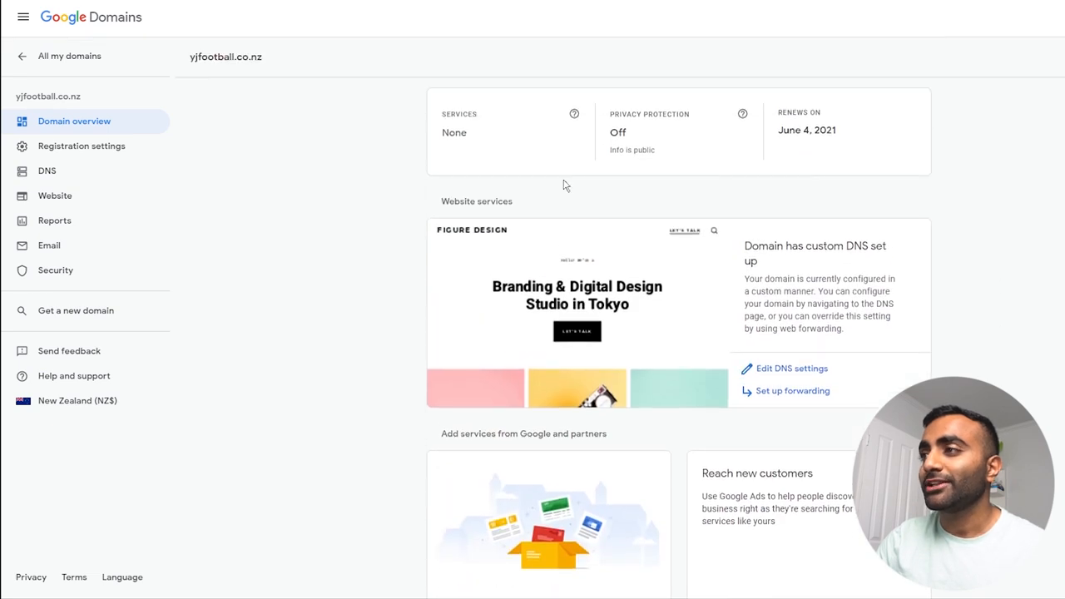
mouse_move(138, 175)
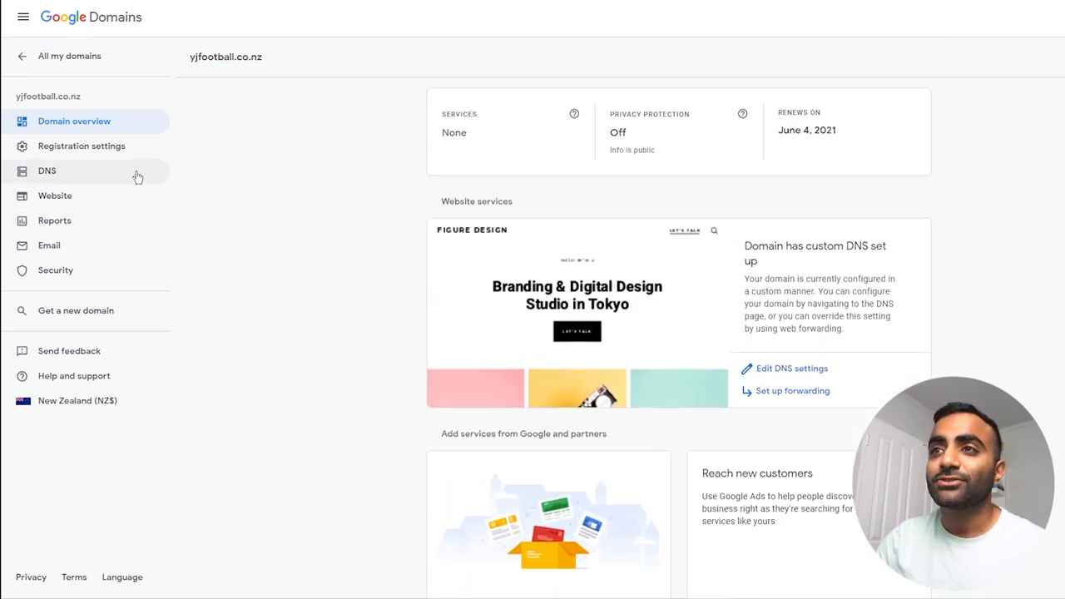
mouse_move(117, 271)
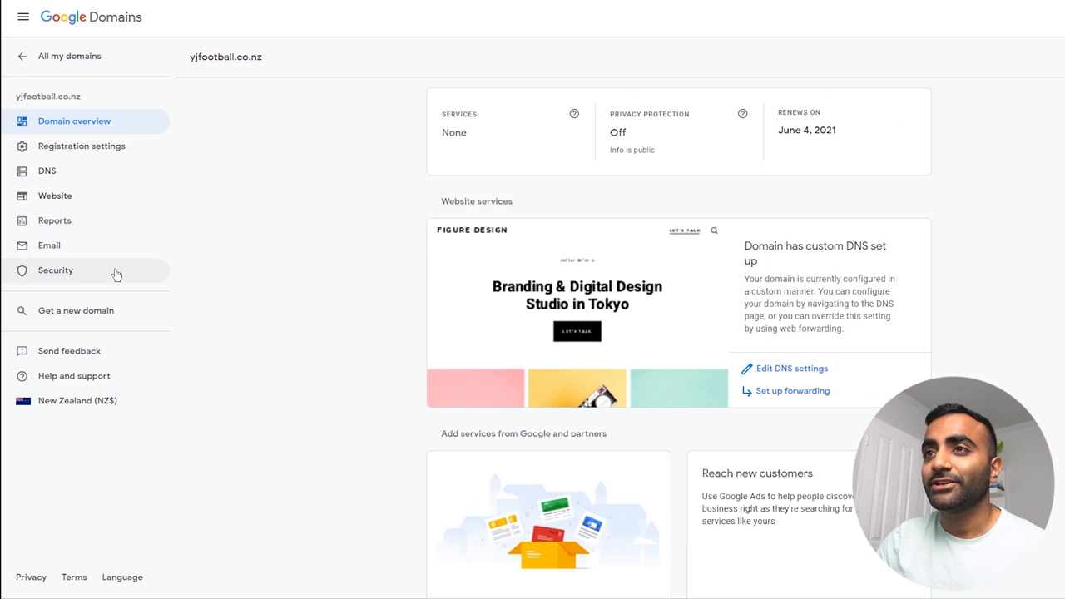
mouse_move(95, 213)
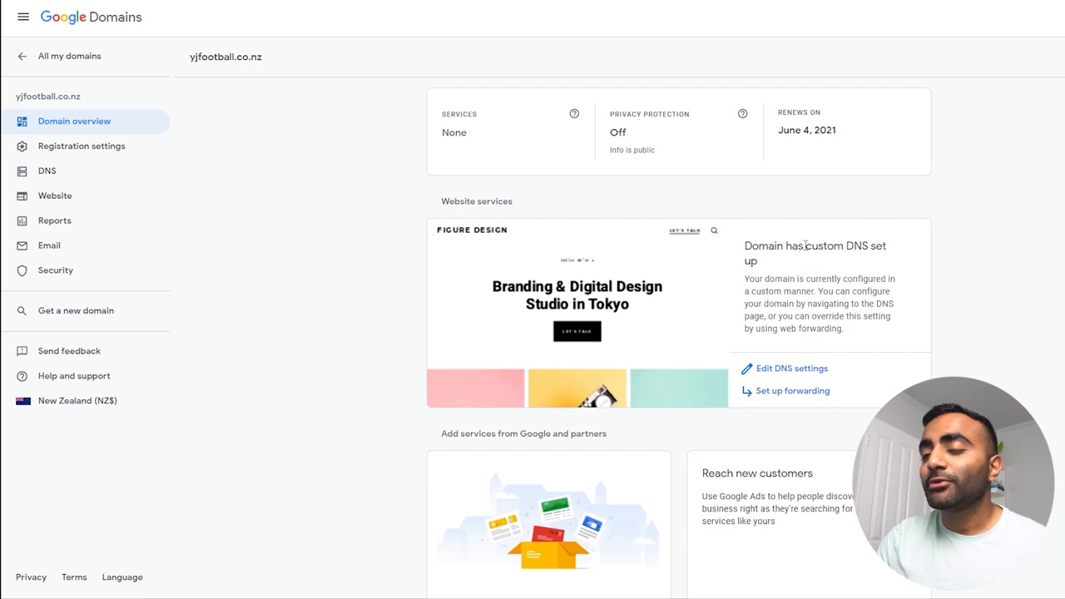
mouse_move(984, 173)
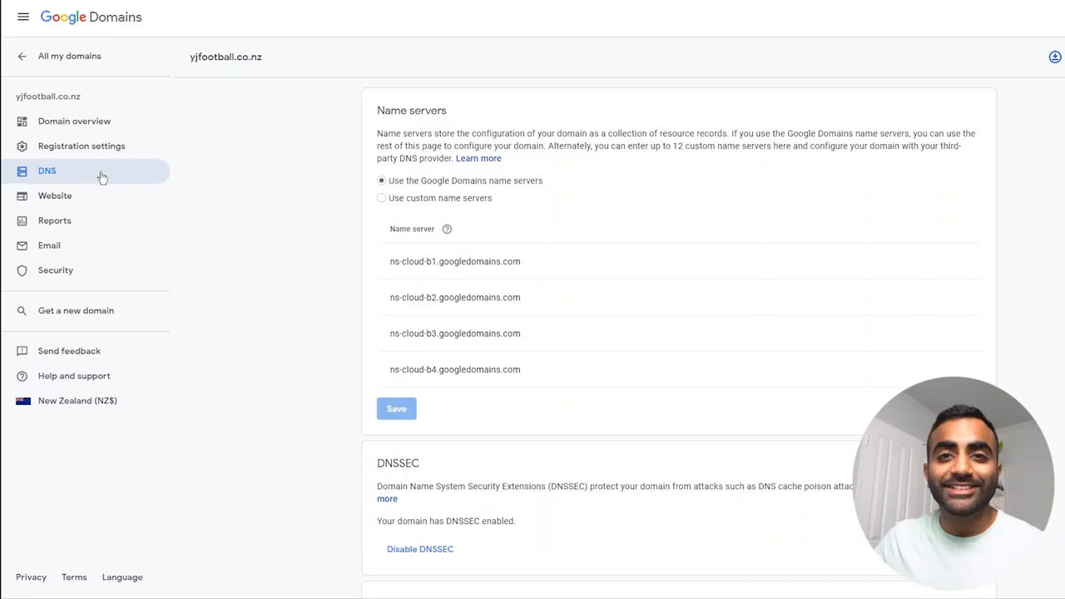
mouse_move(321, 191)
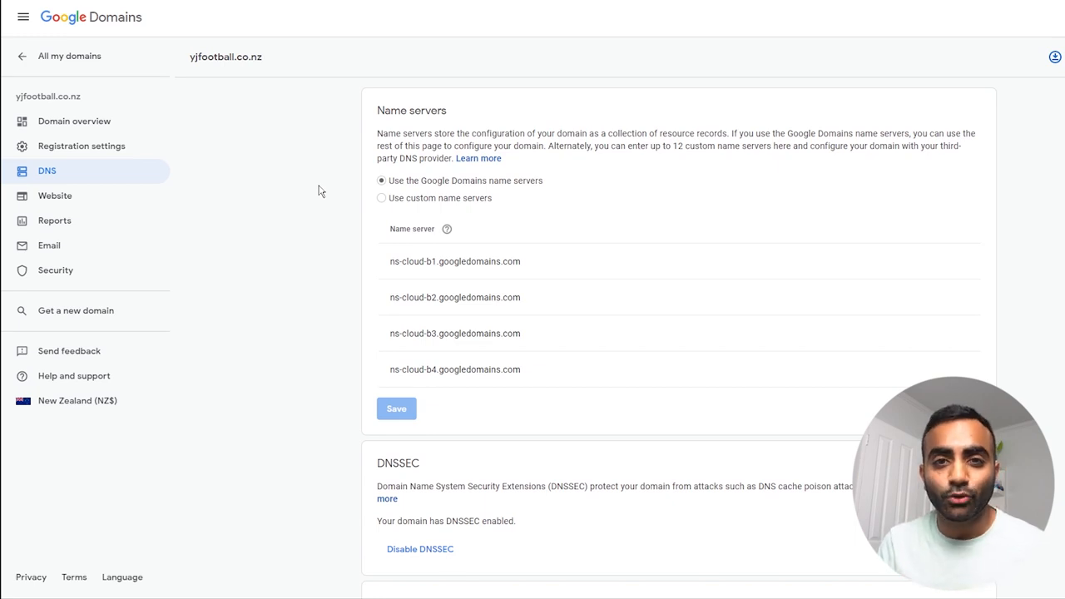
mouse_move(370, 123)
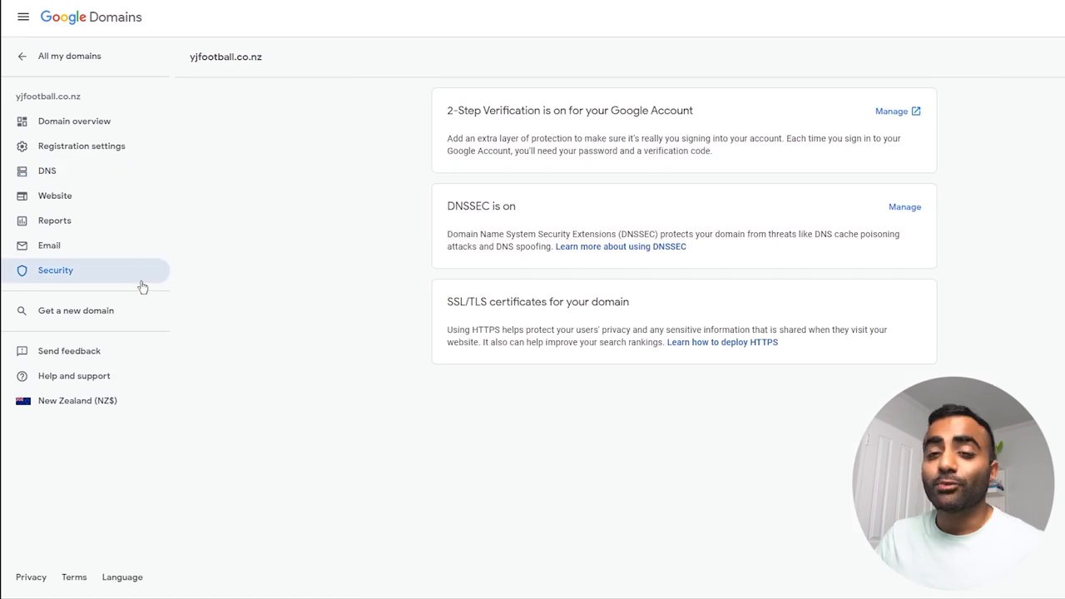
mouse_move(287, 295)
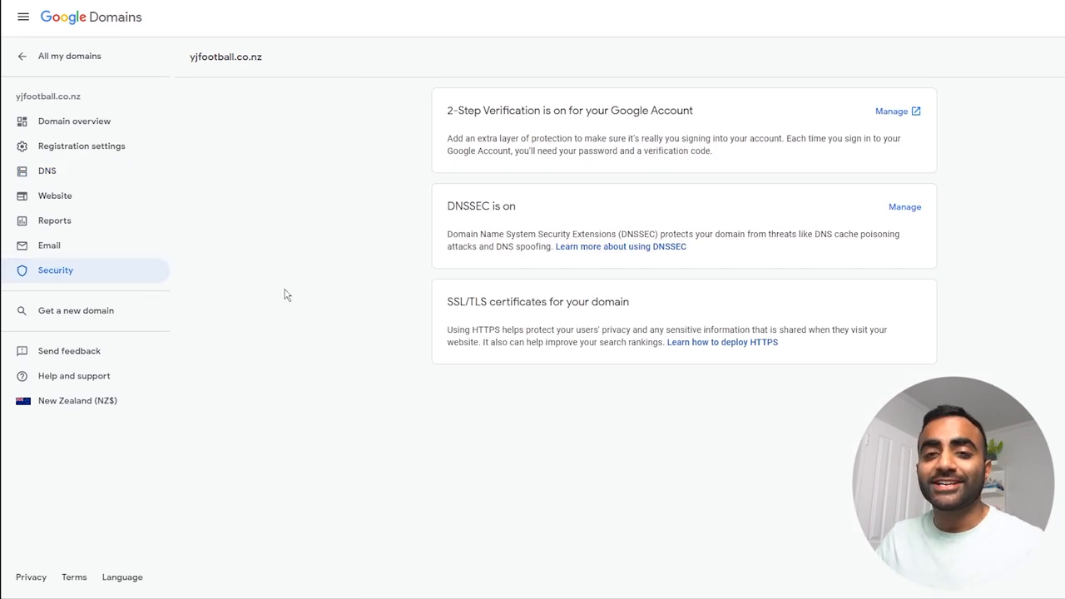
mouse_move(554, 133)
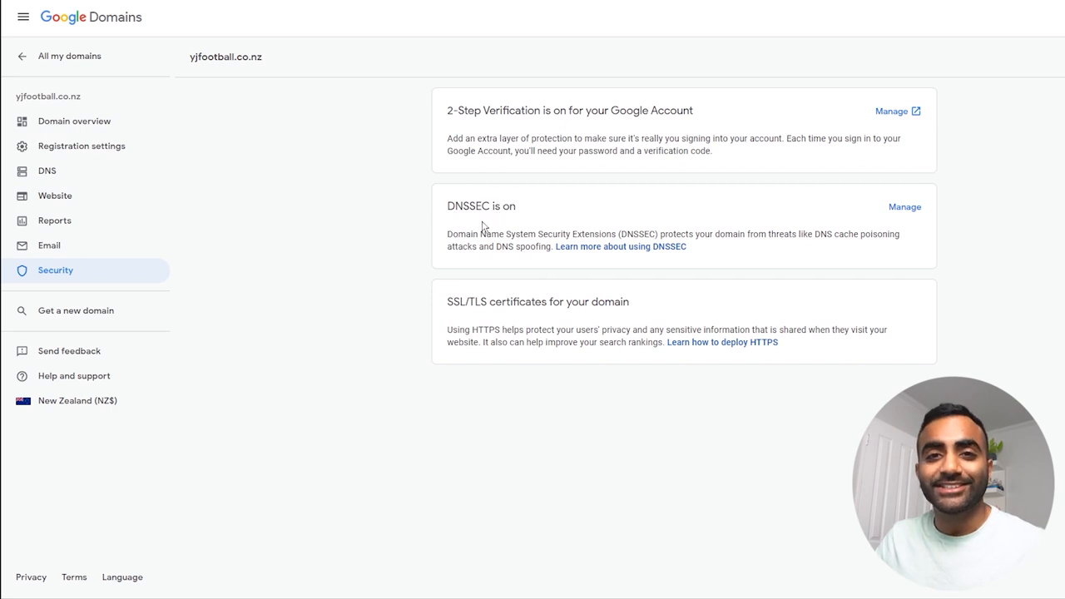
mouse_move(372, 254)
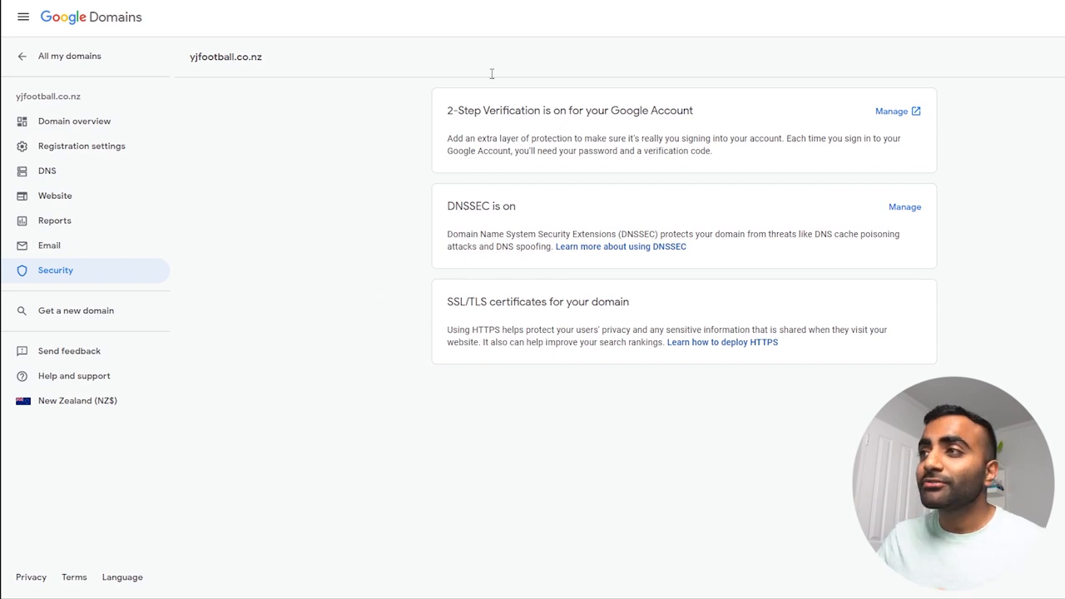
mouse_move(387, 242)
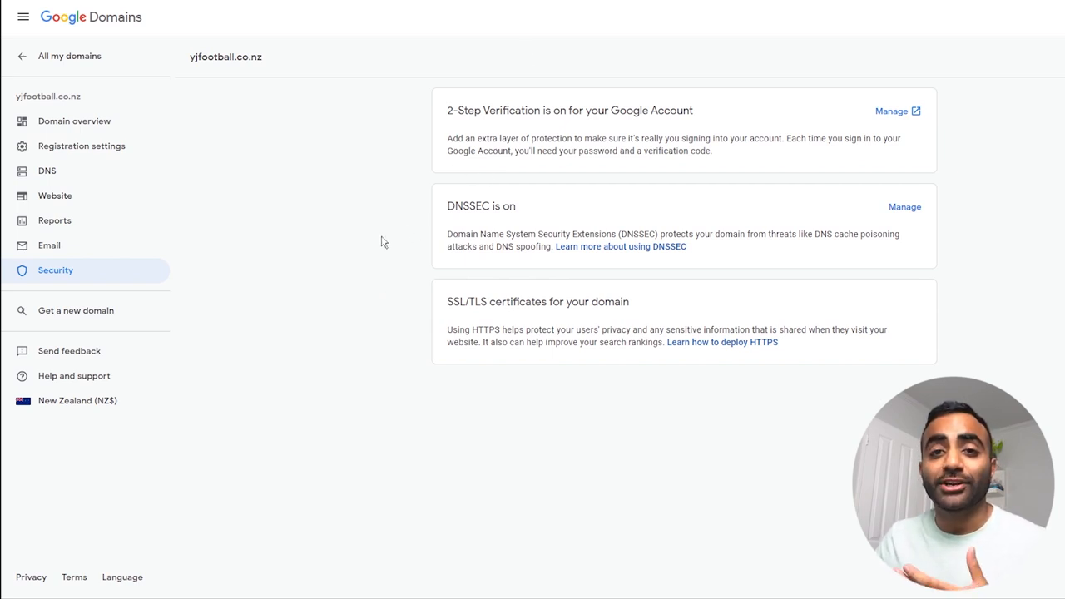
mouse_move(383, 220)
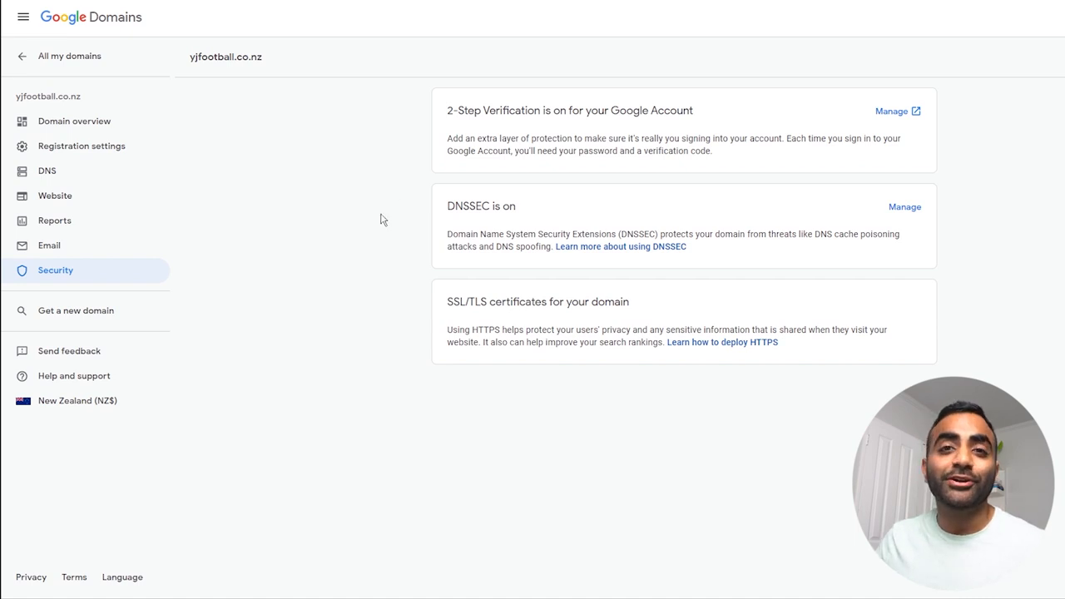
left_click(49, 245)
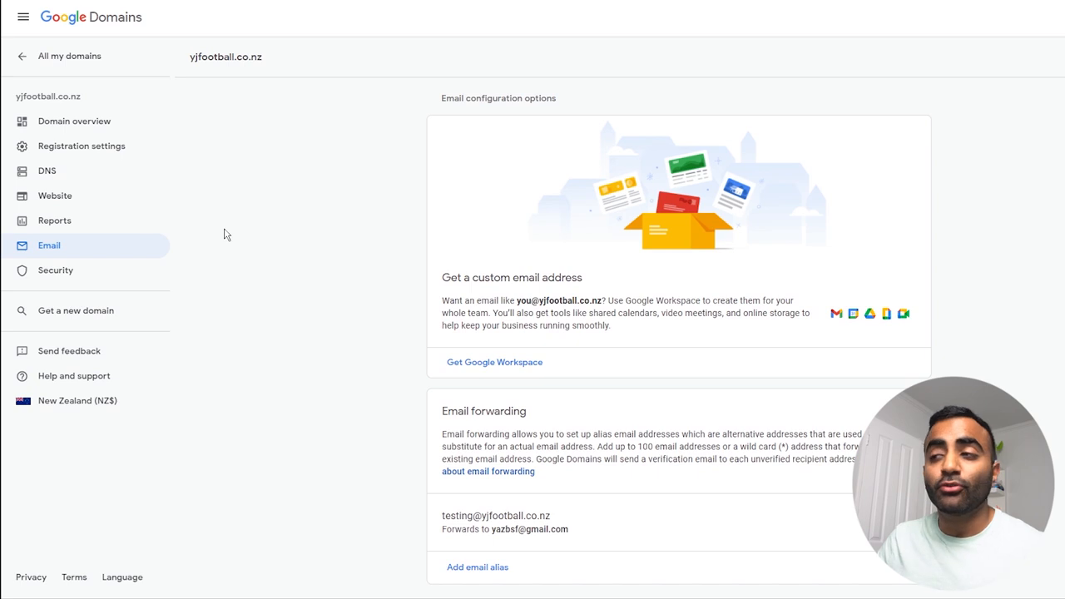
mouse_move(285, 250)
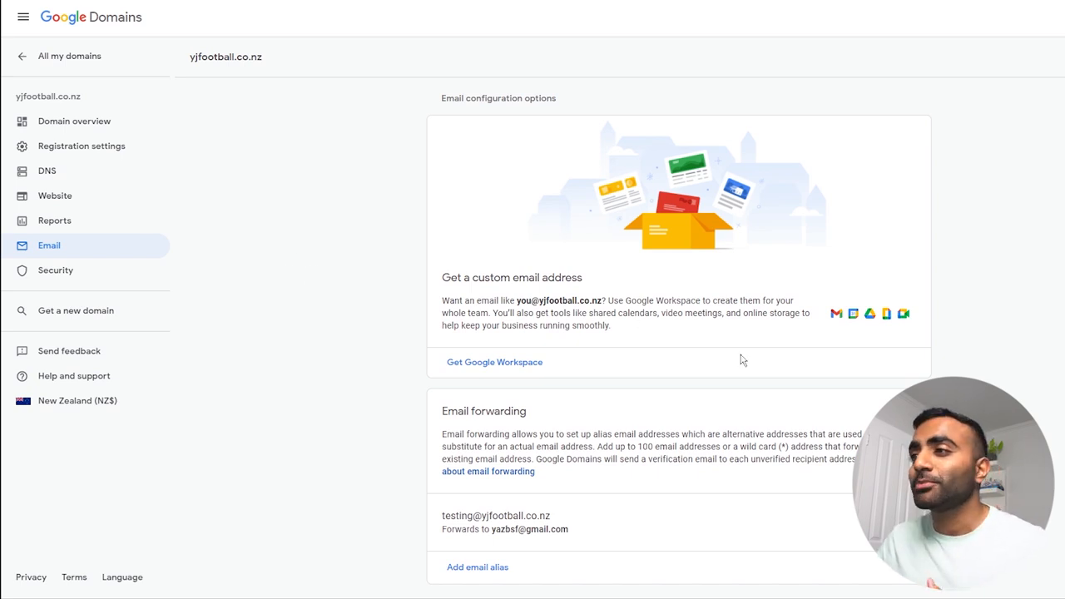
mouse_move(665, 360)
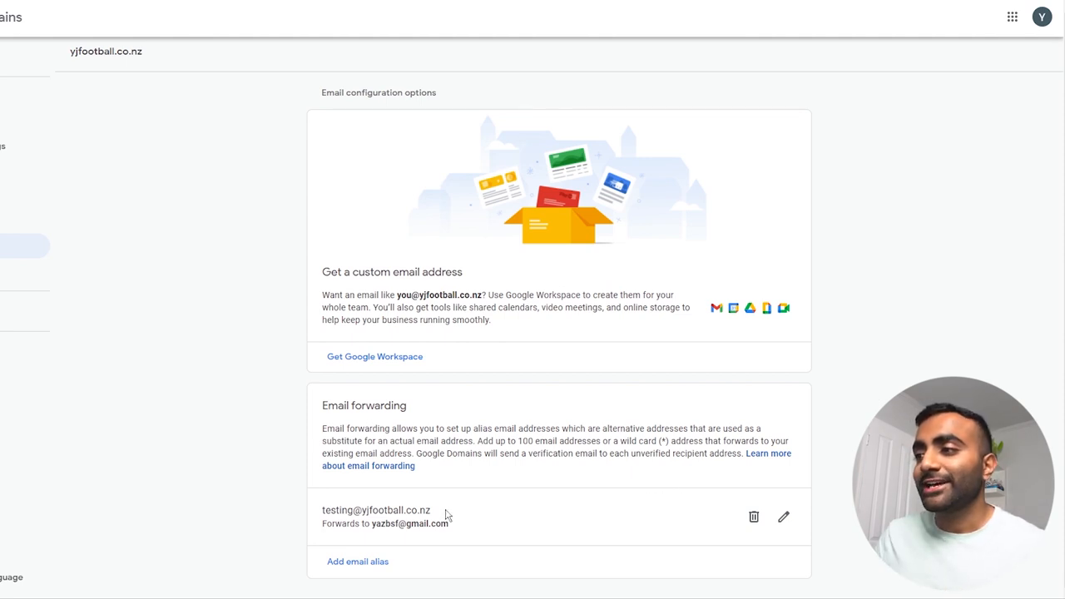
double_click(391, 510)
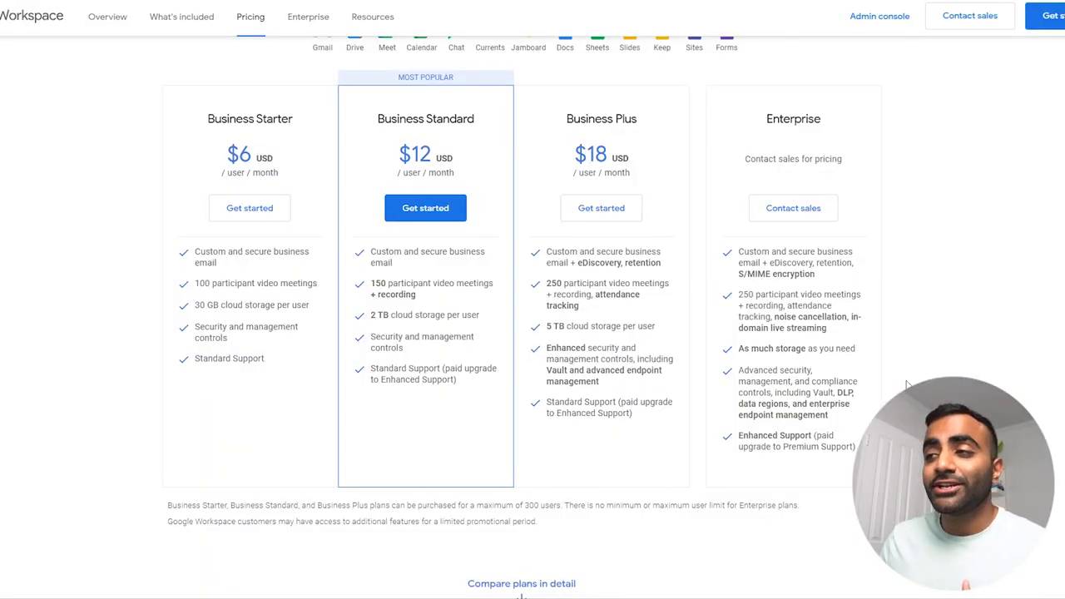
mouse_move(458, 354)
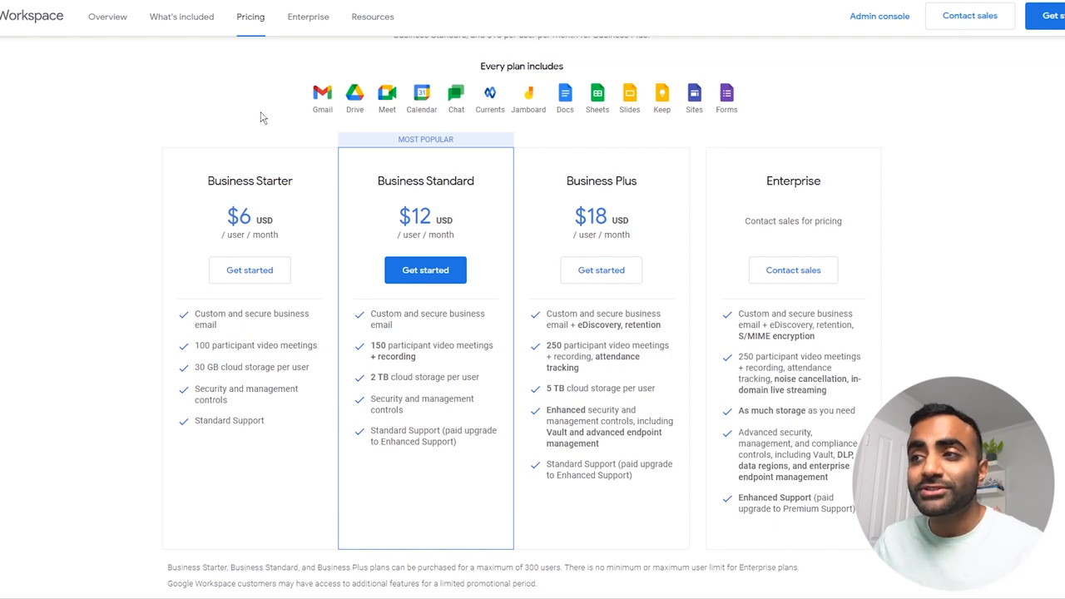
mouse_move(146, 138)
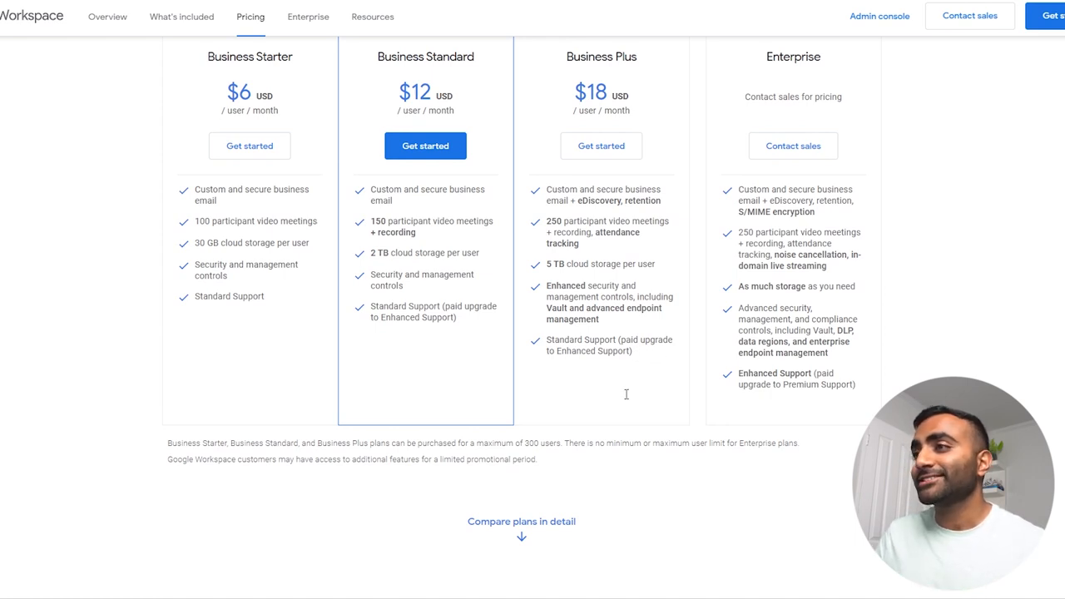
mouse_move(587, 408)
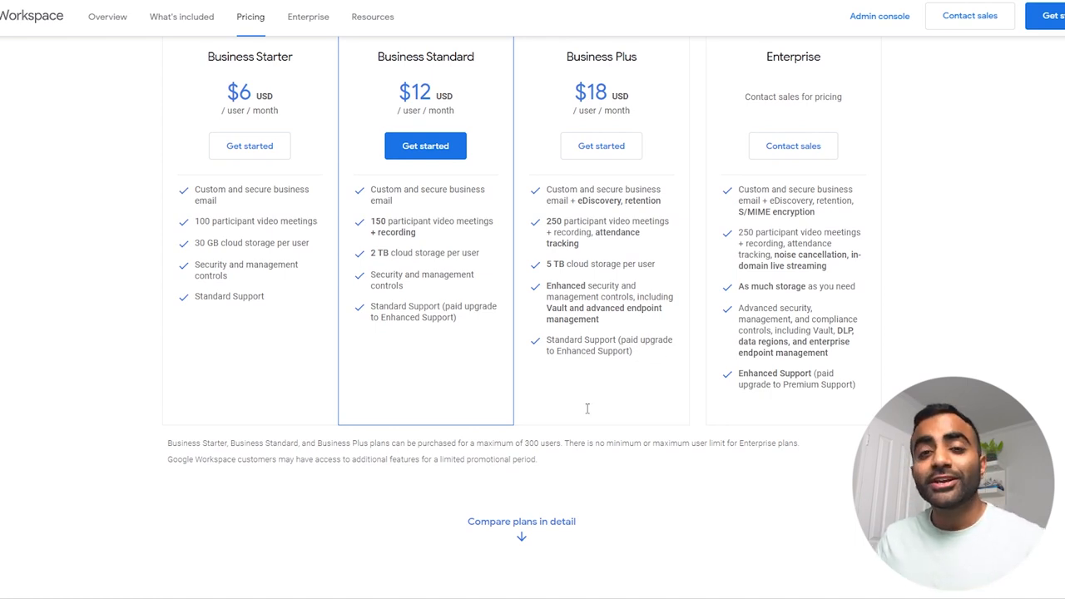